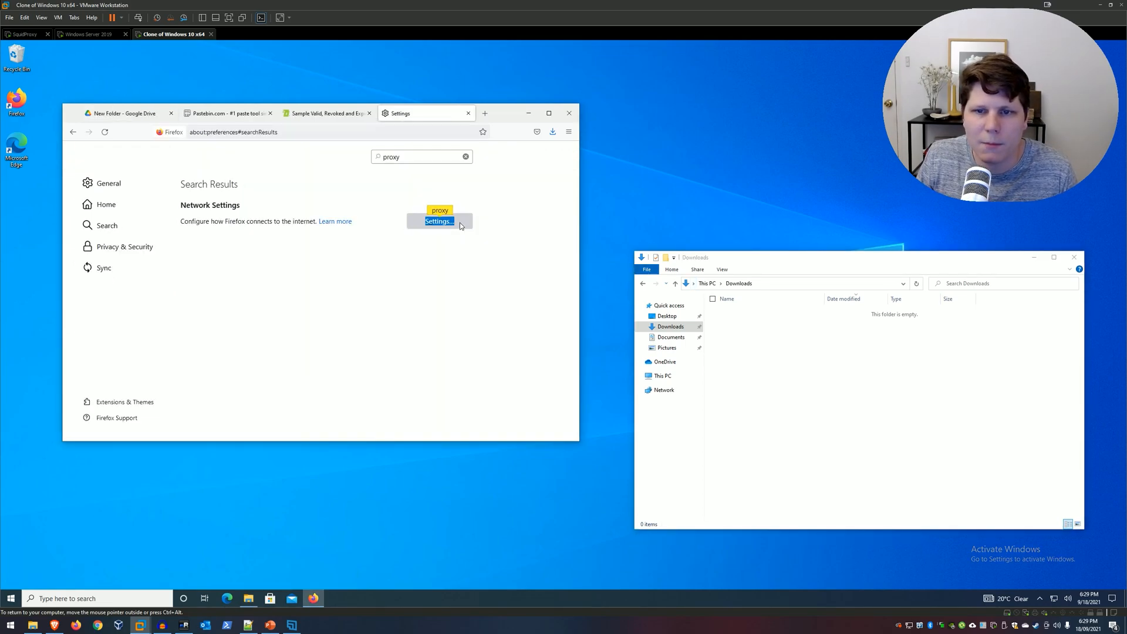
Review Firefox's connection settings to confirm the proxy is configured
left_click(438, 221)
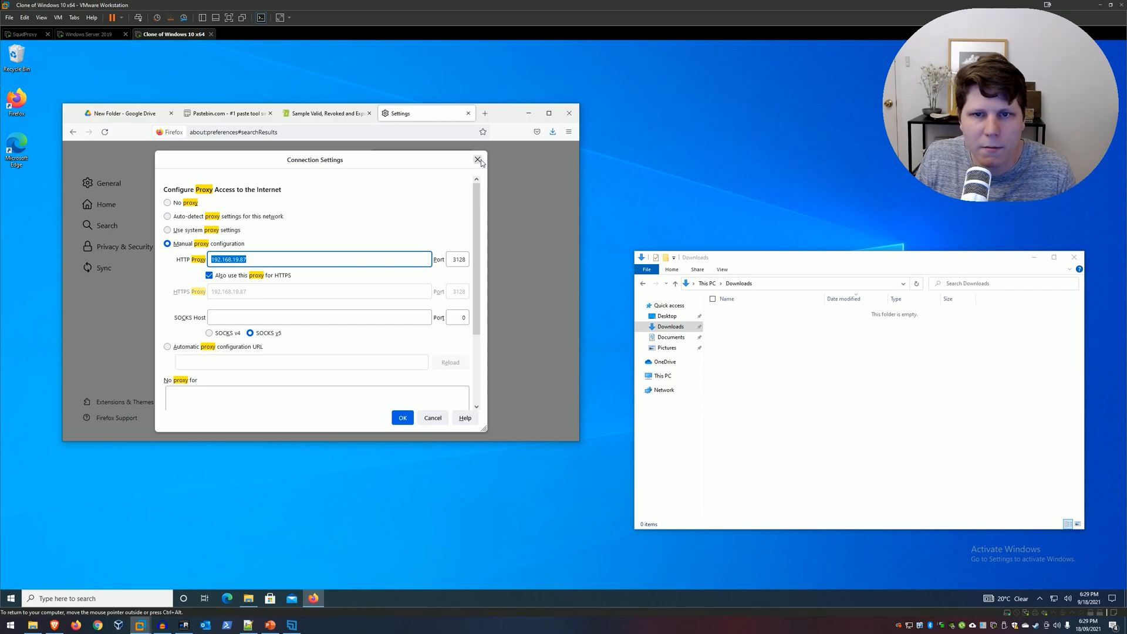
left_click(477, 158)
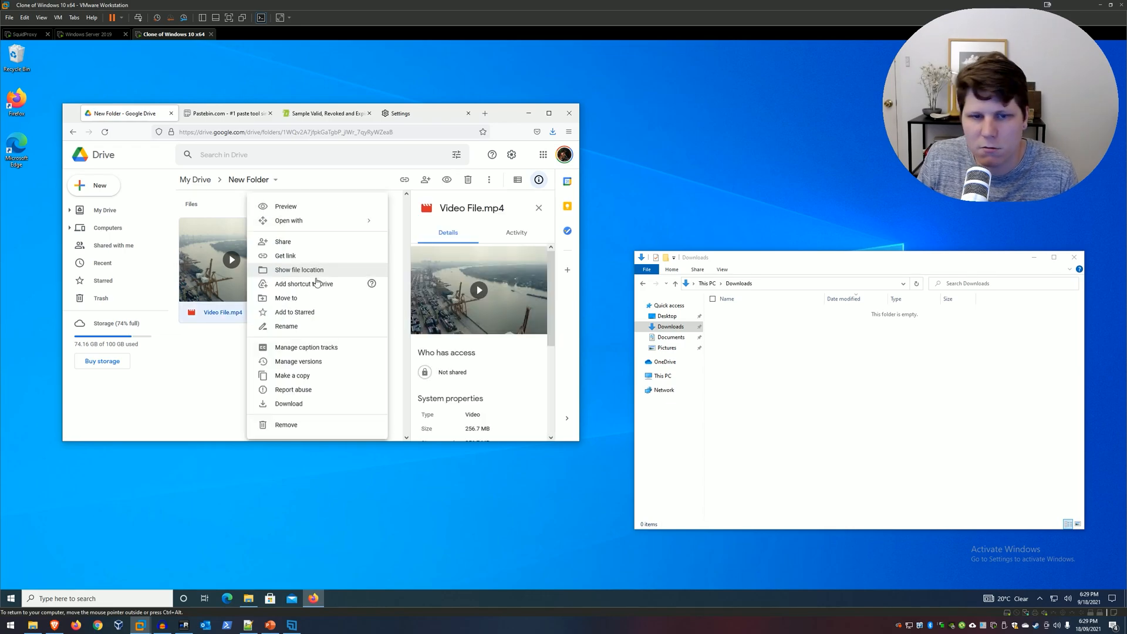
Download Video File.mp4 anyway despite the virus-scan warning and save it, then show Pastebin
left_click(289, 403)
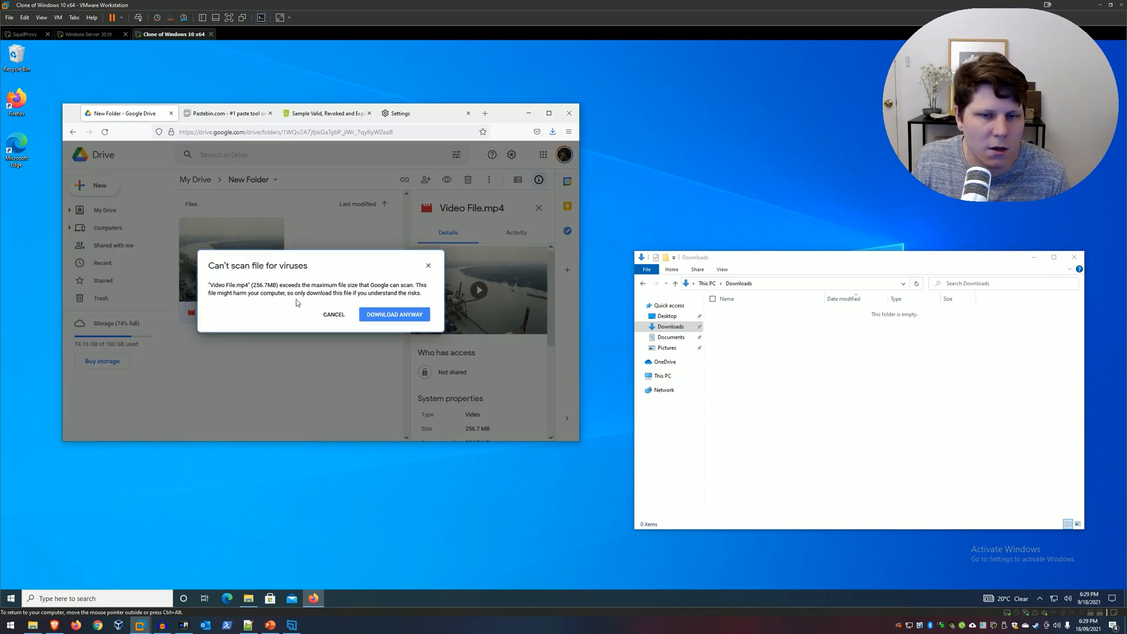
left_click(393, 315)
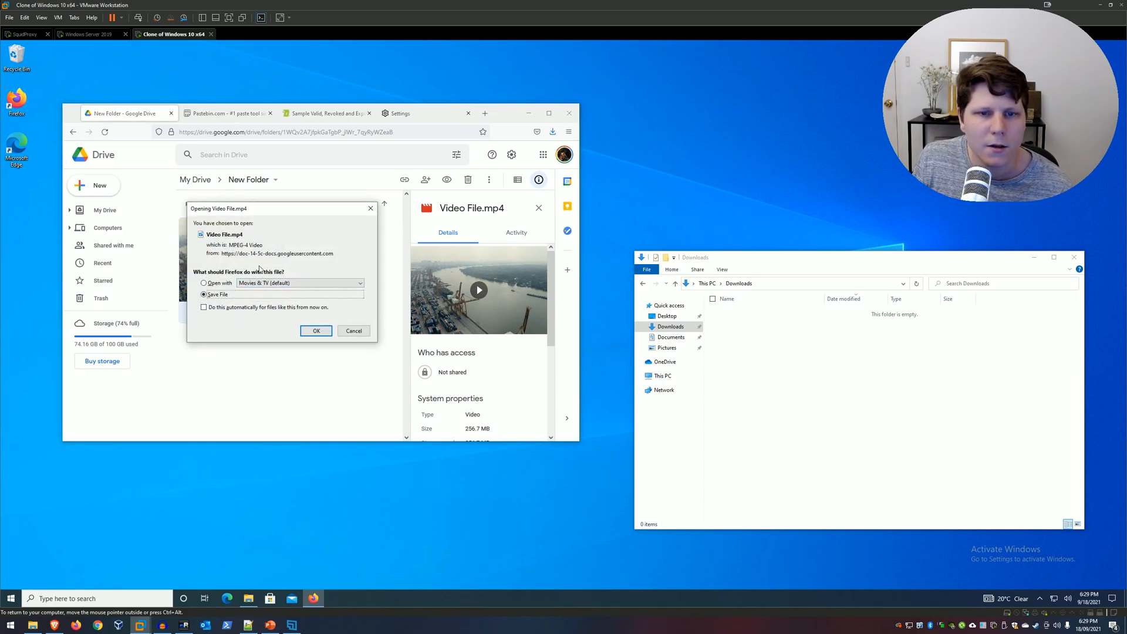
left_click(353, 331)
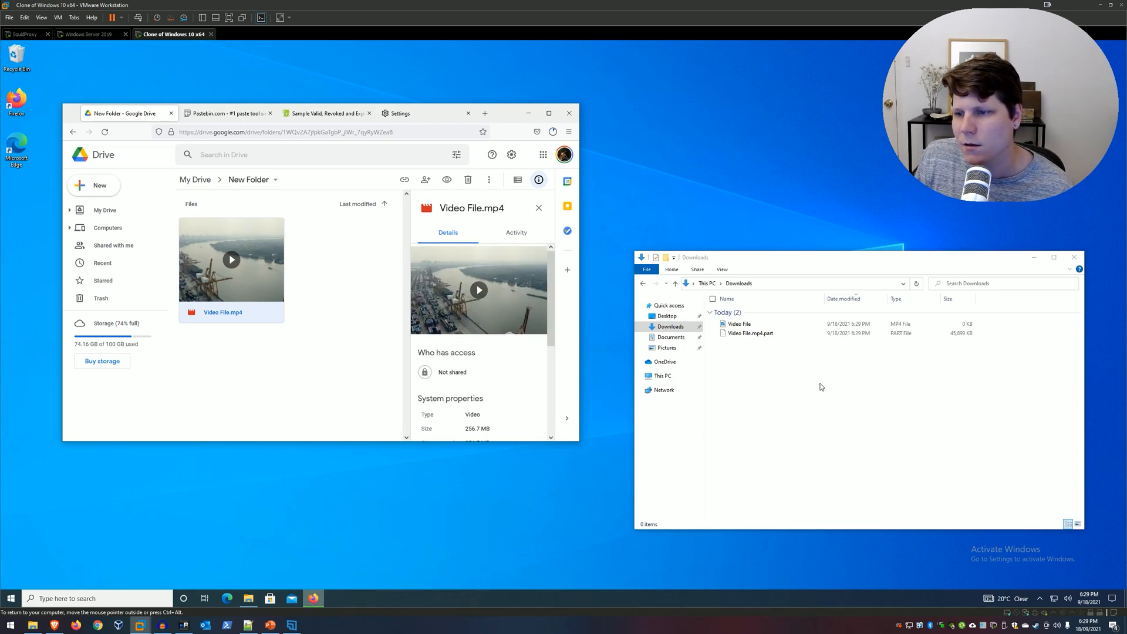
left_click(226, 113)
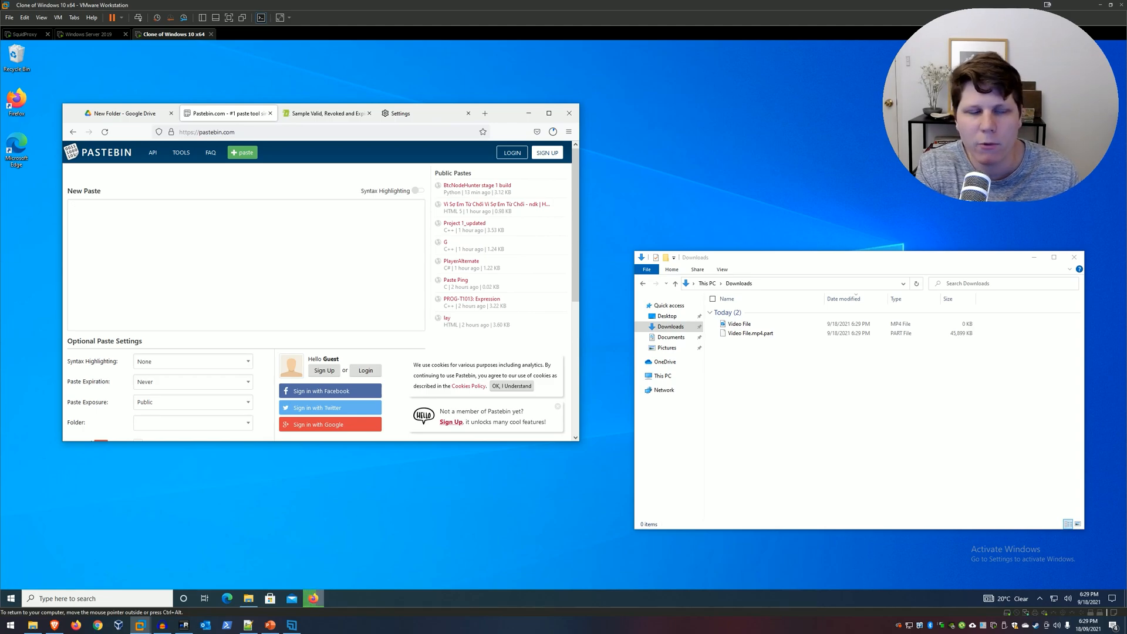
Publish a public guest paste titled 'secret recipe' containing the secret recipe lines
left_click(216, 208)
type("Here is the secret")
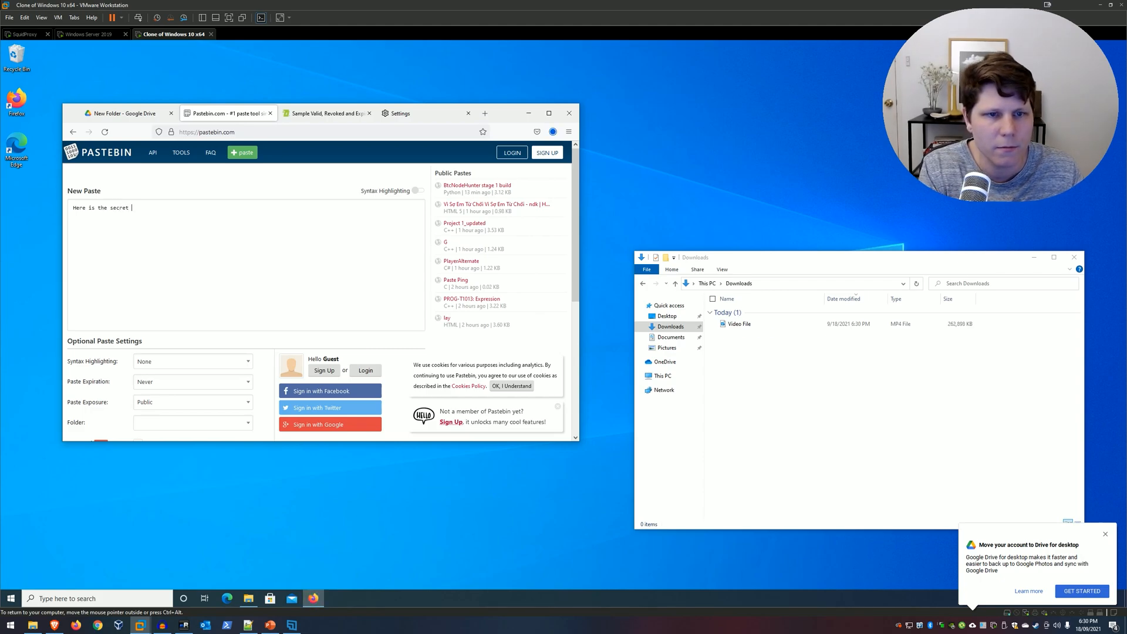
type("recipe")
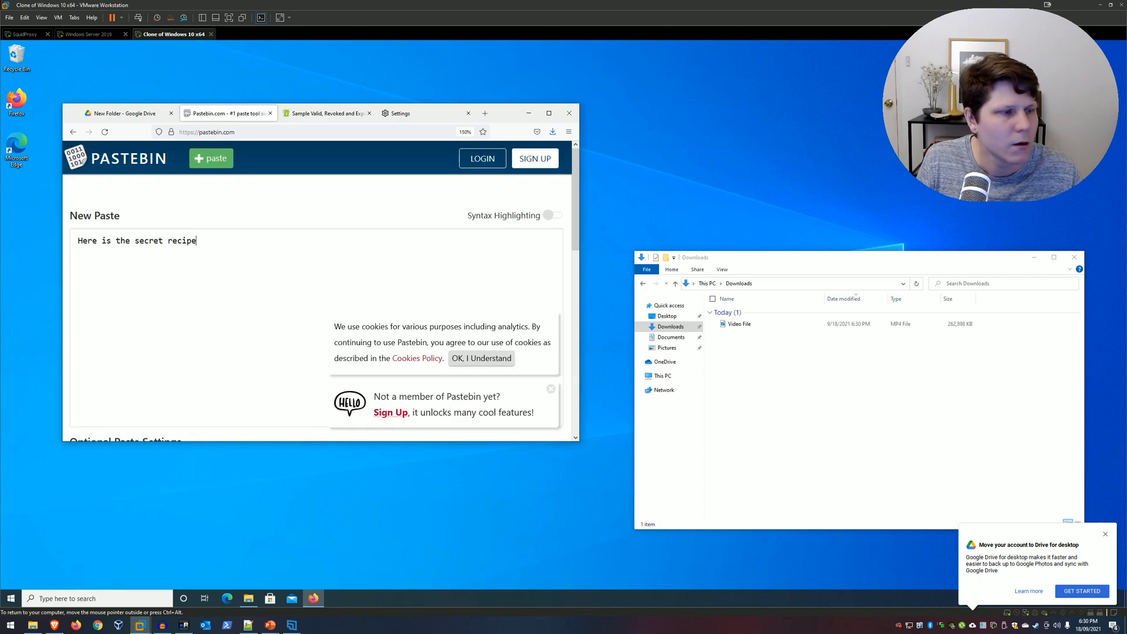
type(".")
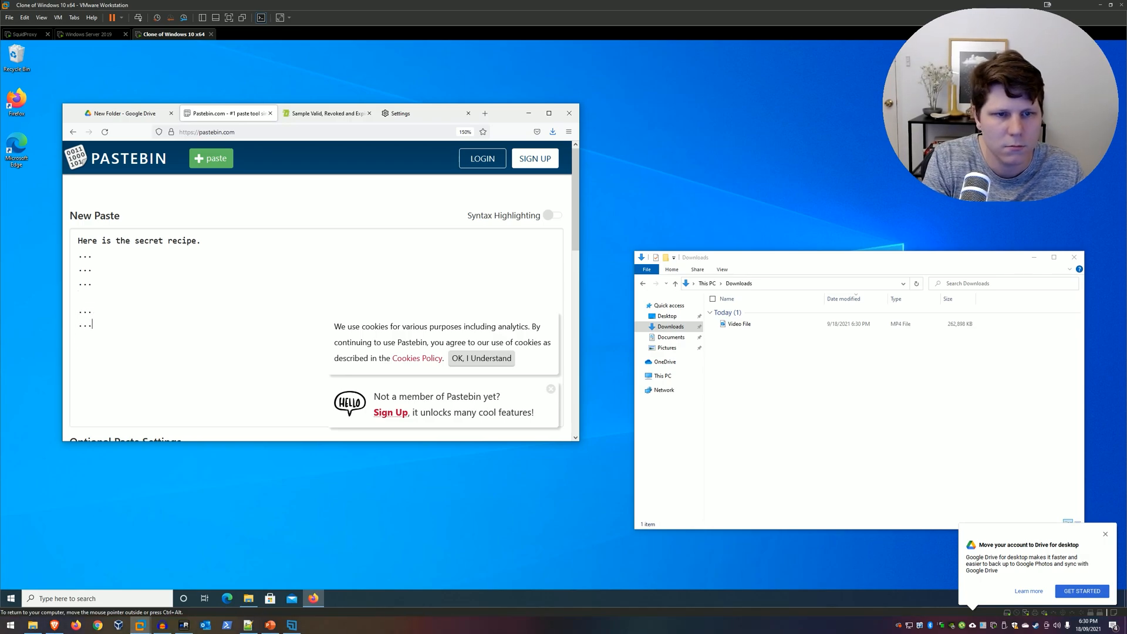
scroll("down", 3)
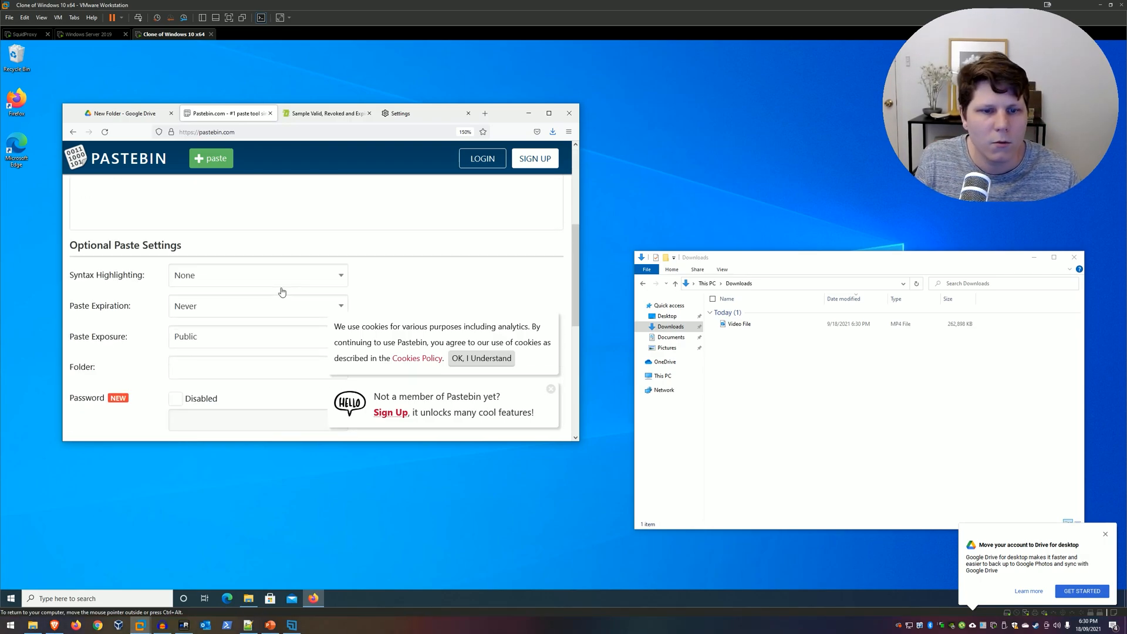
type("secret recipe")
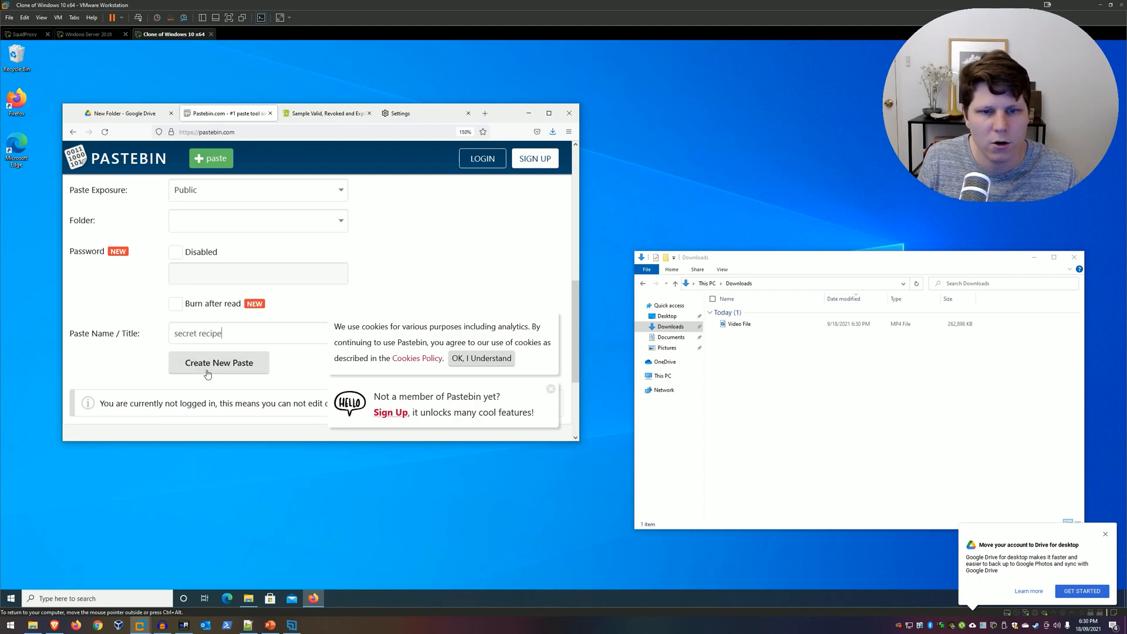
left_click(219, 363)
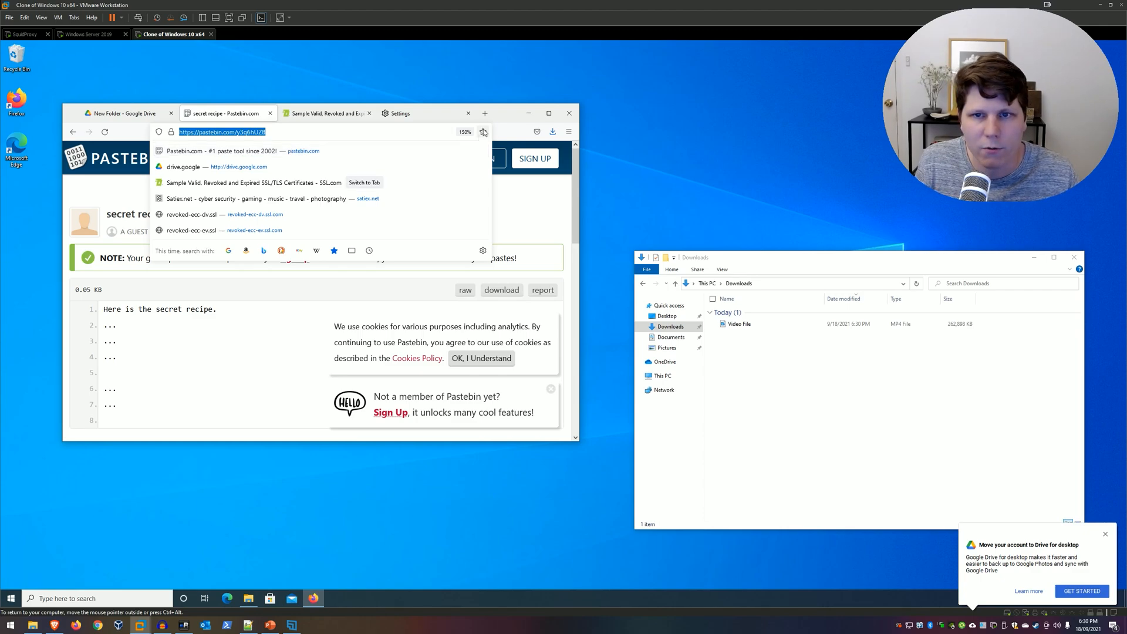
Copy the new paste's URL and view its raw text
left_click(486, 112)
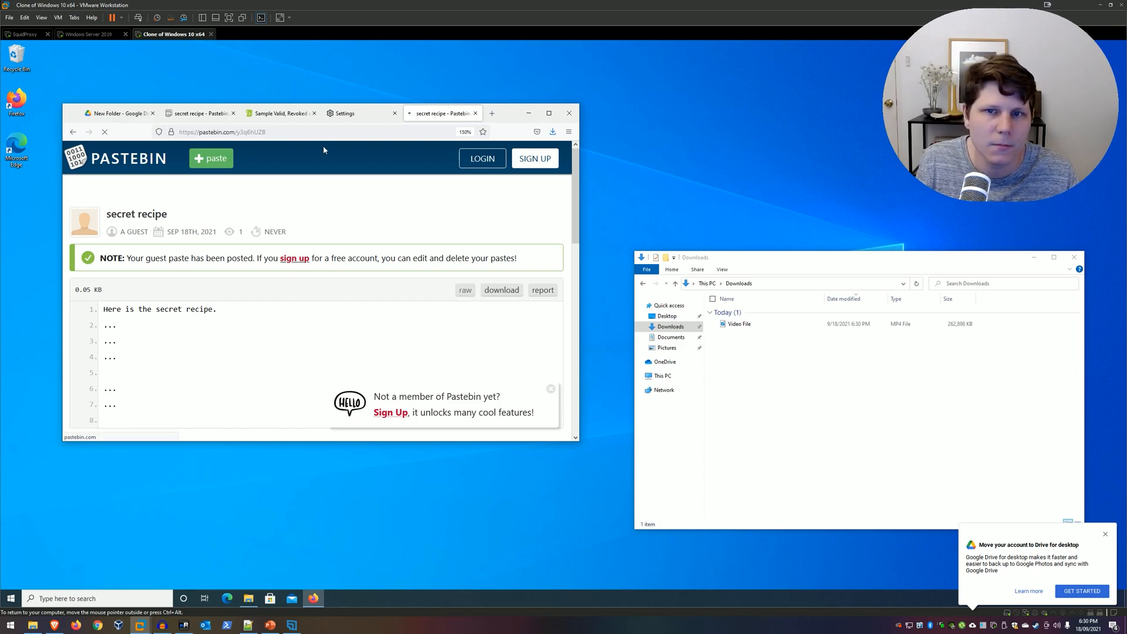
left_click(465, 290)
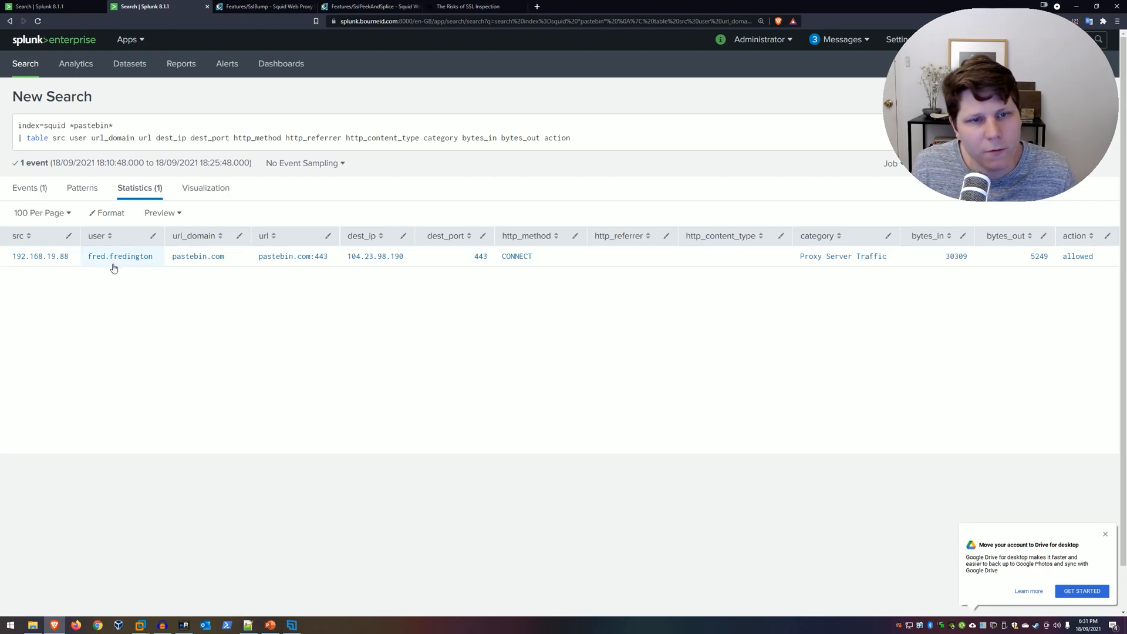
mouse_move(198, 257)
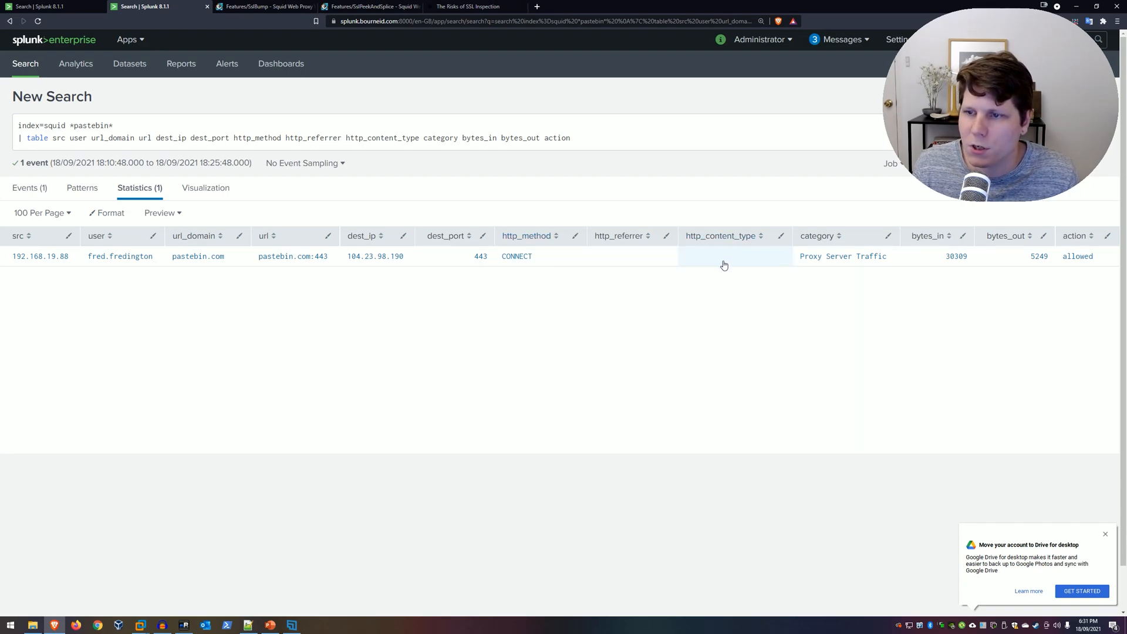
mouse_move(624, 256)
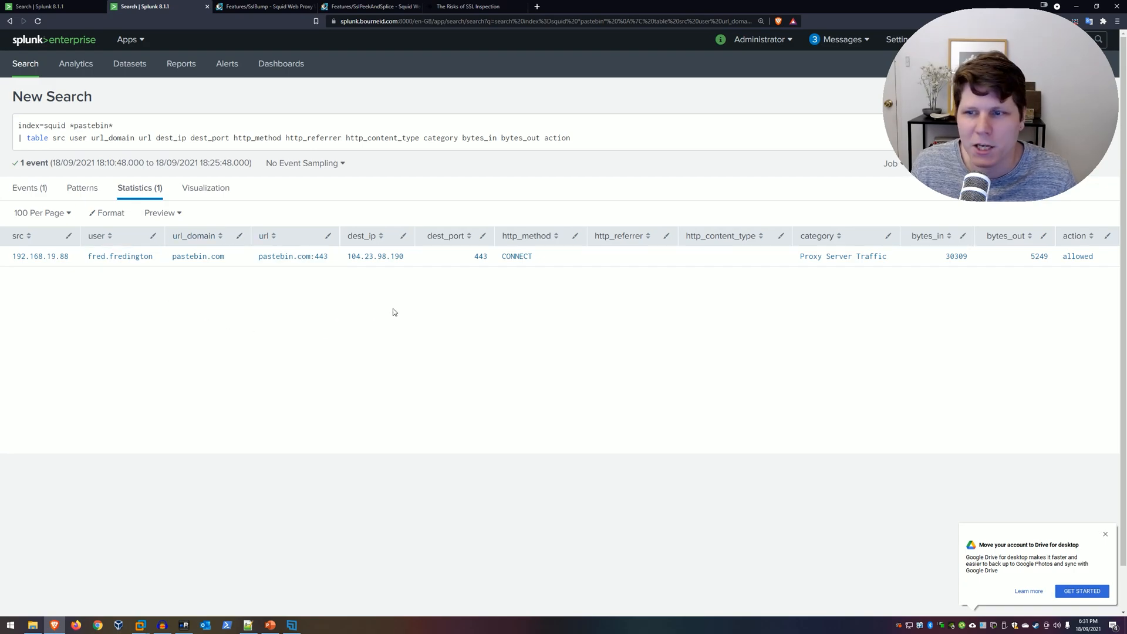
mouse_move(549, 298)
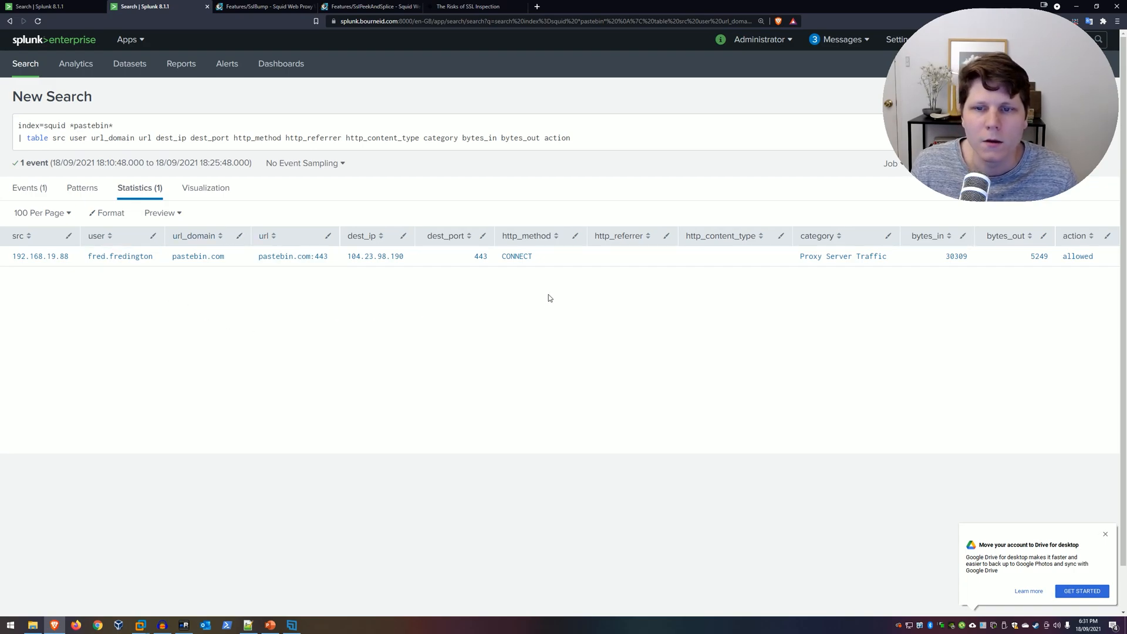
mouse_move(535, 296)
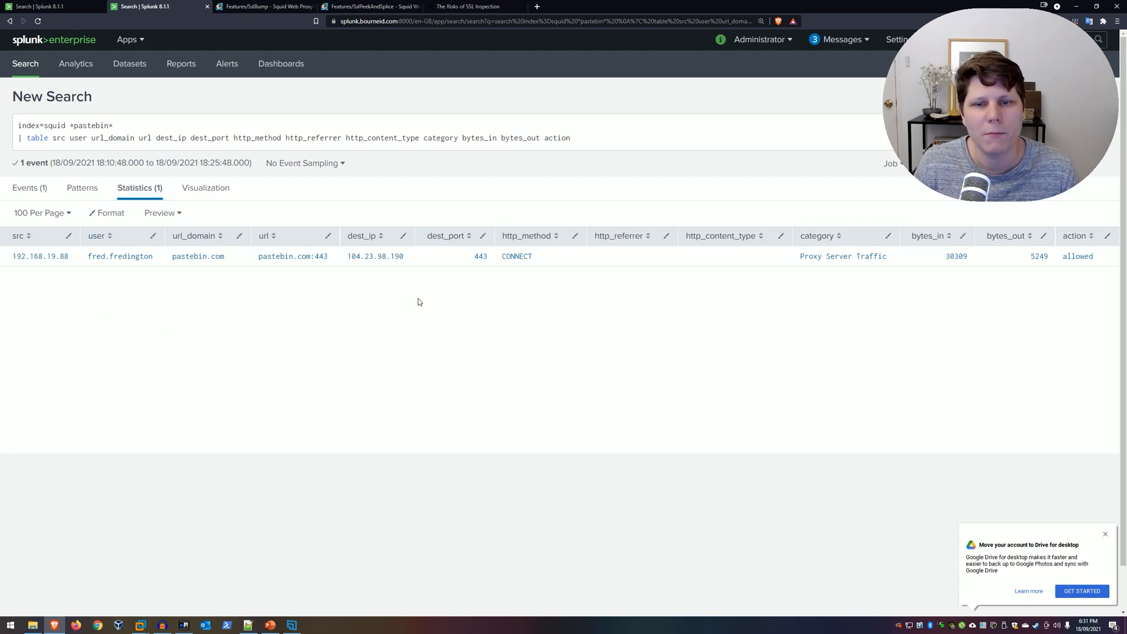
mouse_move(302, 319)
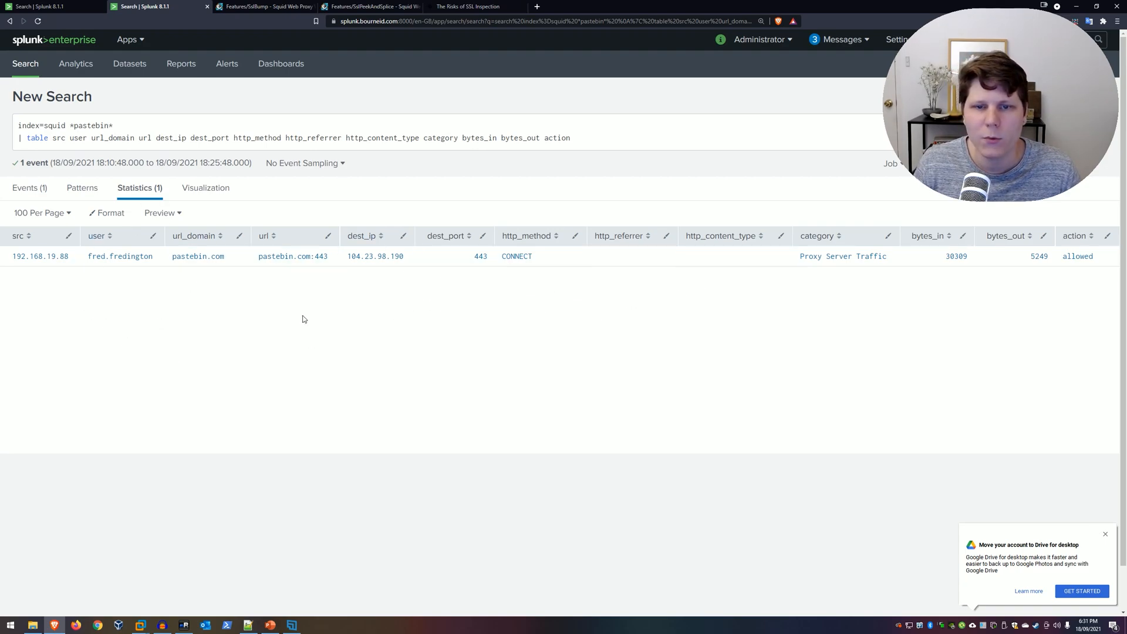
mouse_move(960, 271)
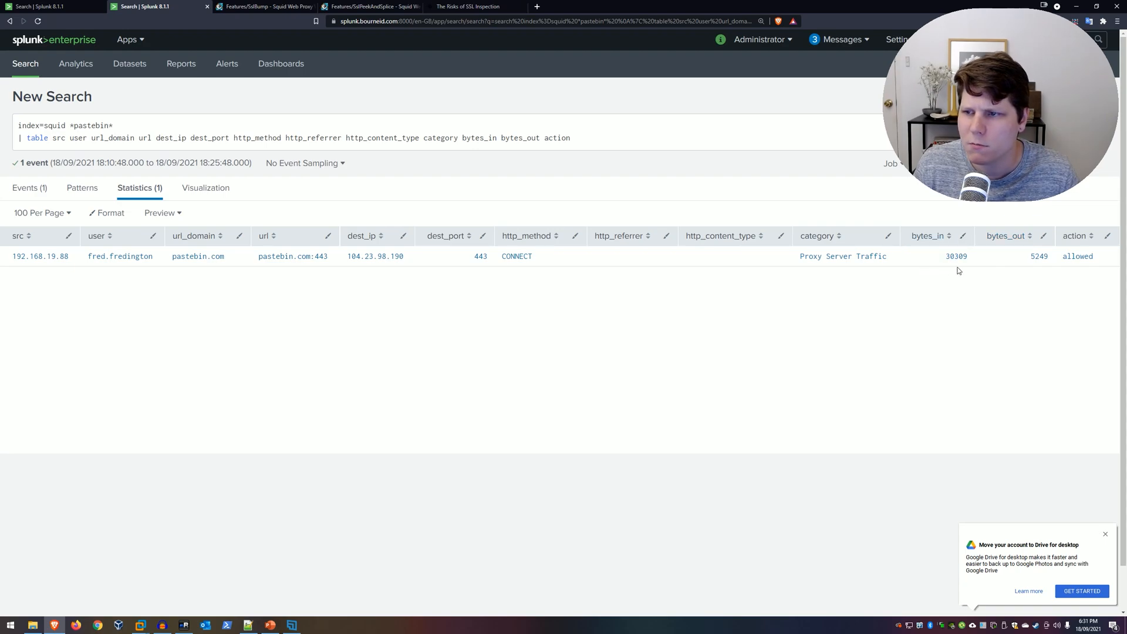
mouse_move(813, 278)
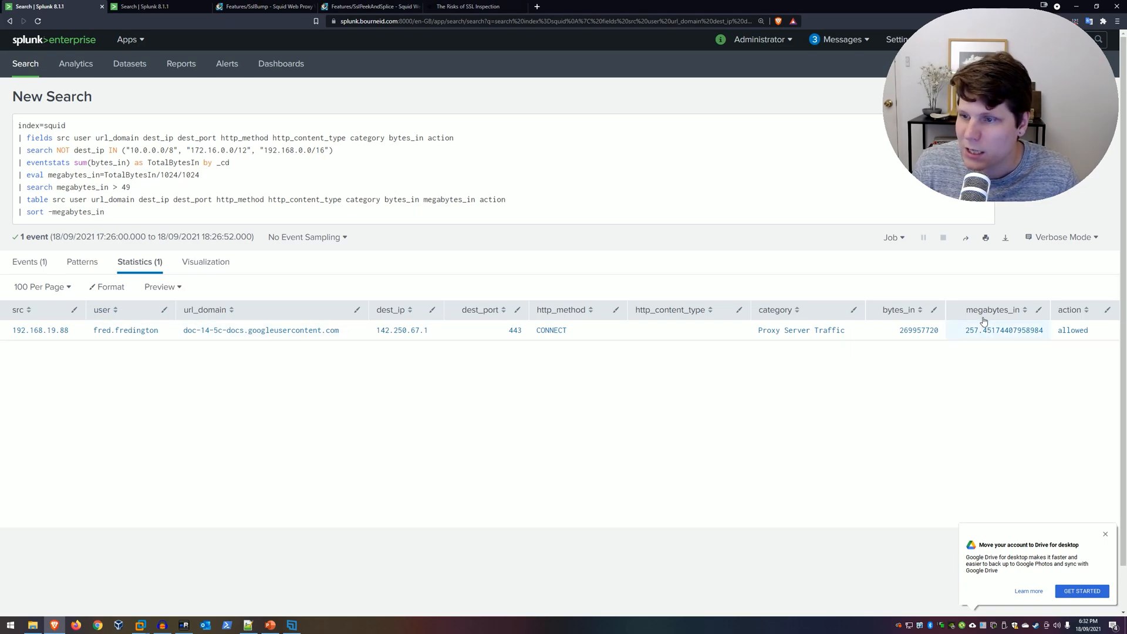
mouse_move(972, 341)
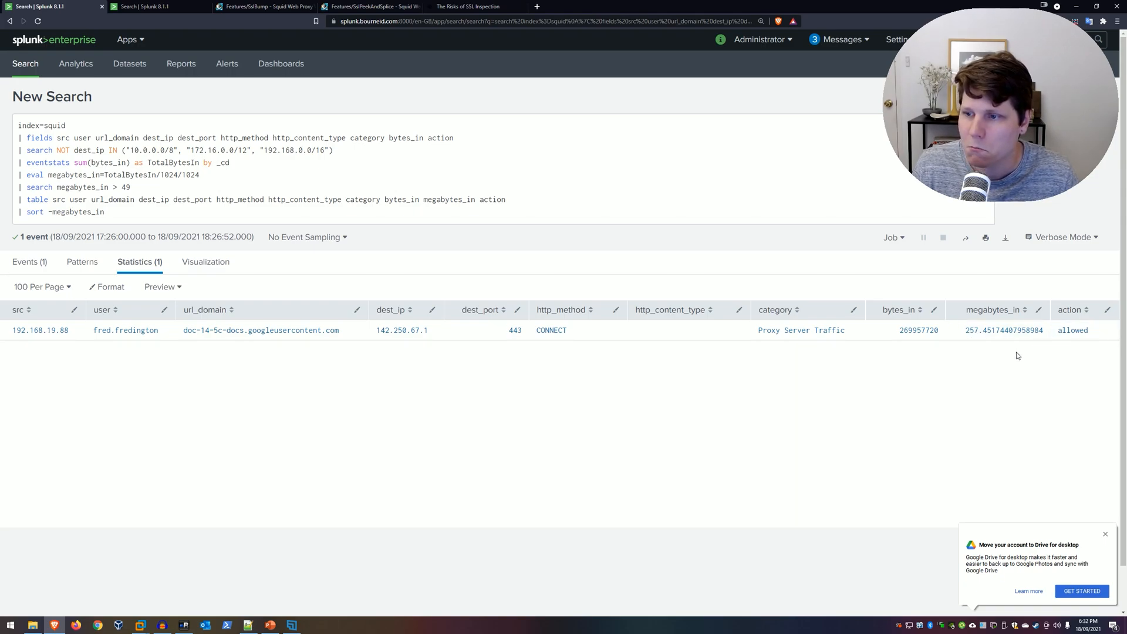
mouse_move(1026, 351)
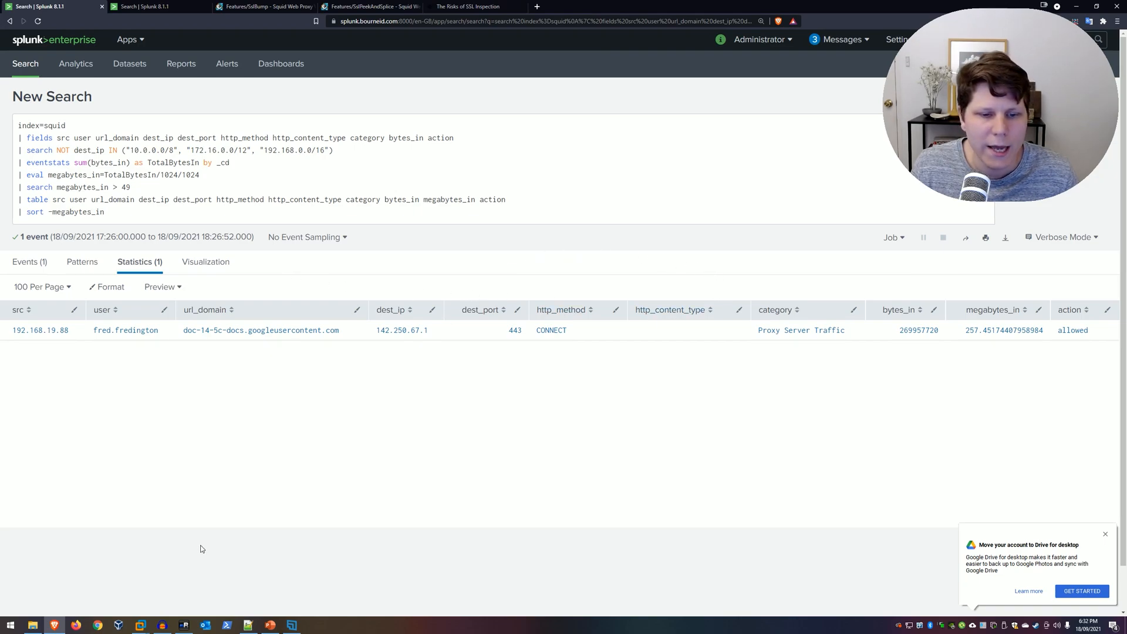
mouse_move(760, 279)
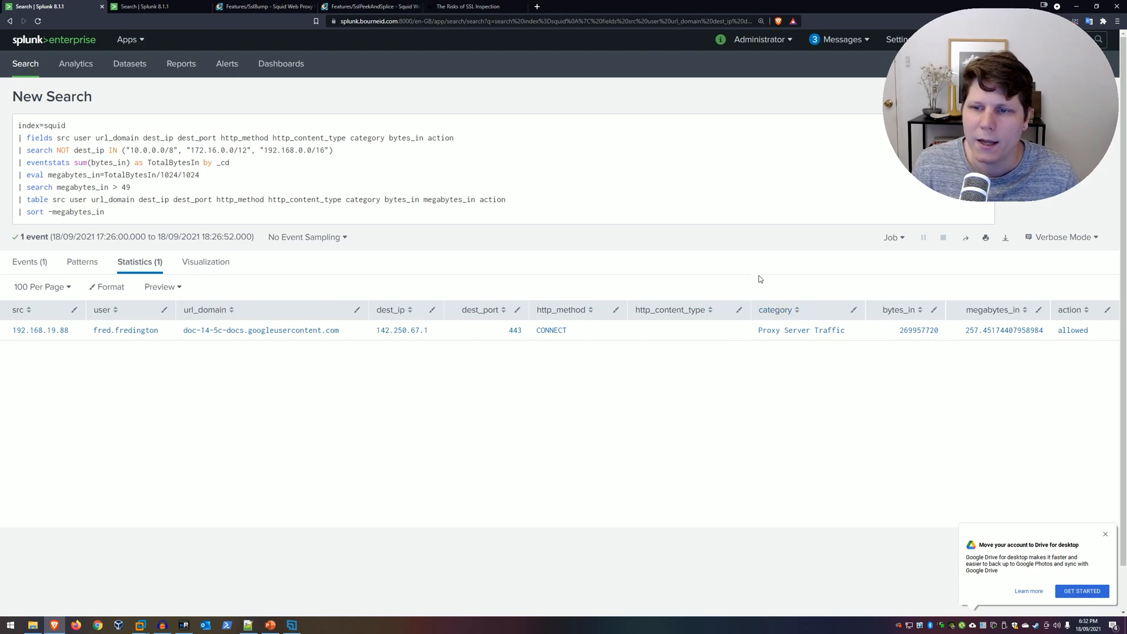
mouse_move(496, 402)
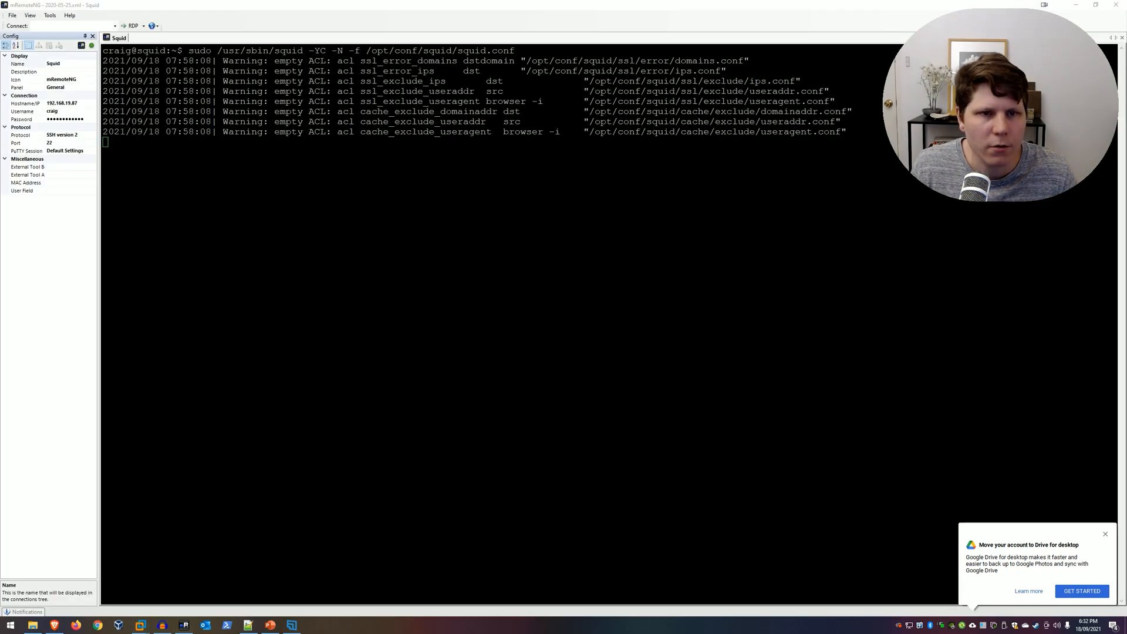
Stop the running squid process in the SSH session and edit /opt/conf/squid/squid.conf with vi
key("ctrl+c")
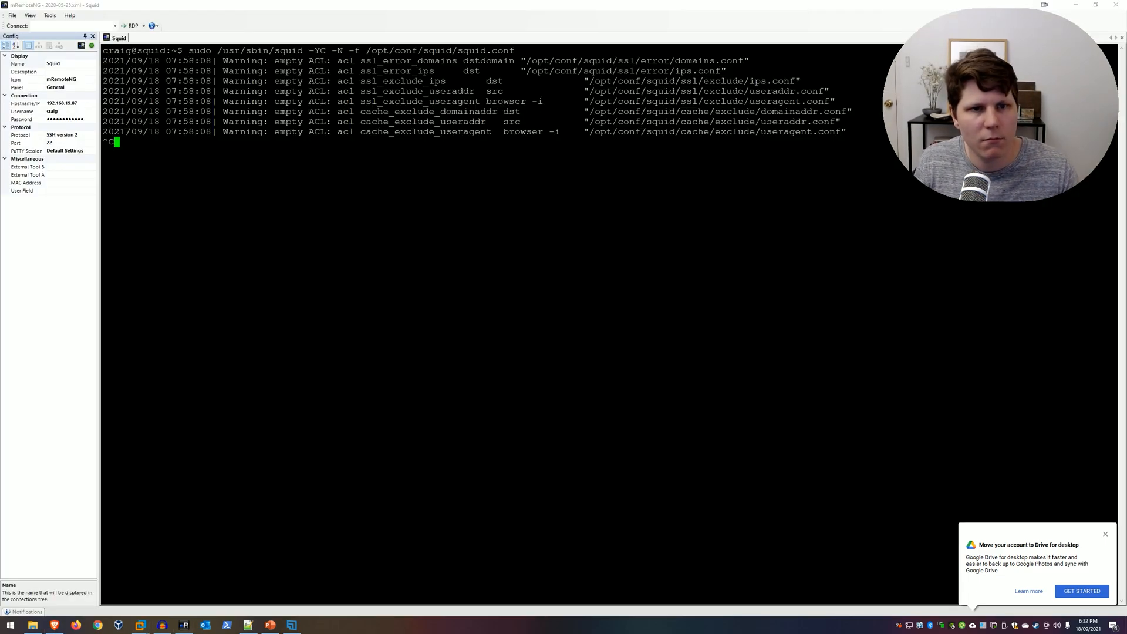
key("ctrl+c")
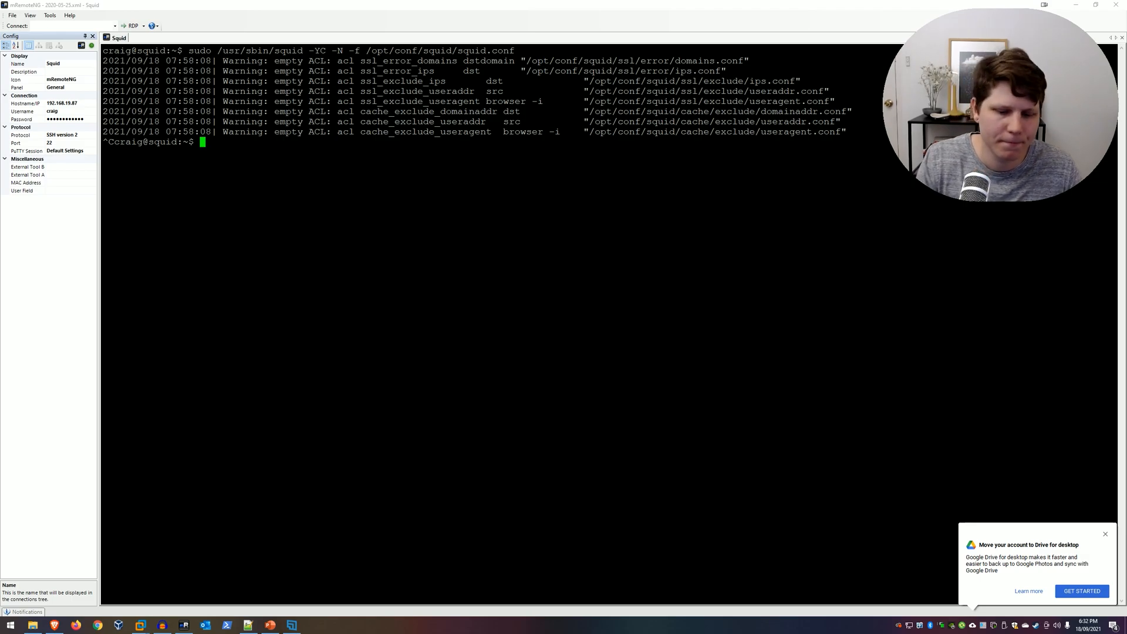
type("clear")
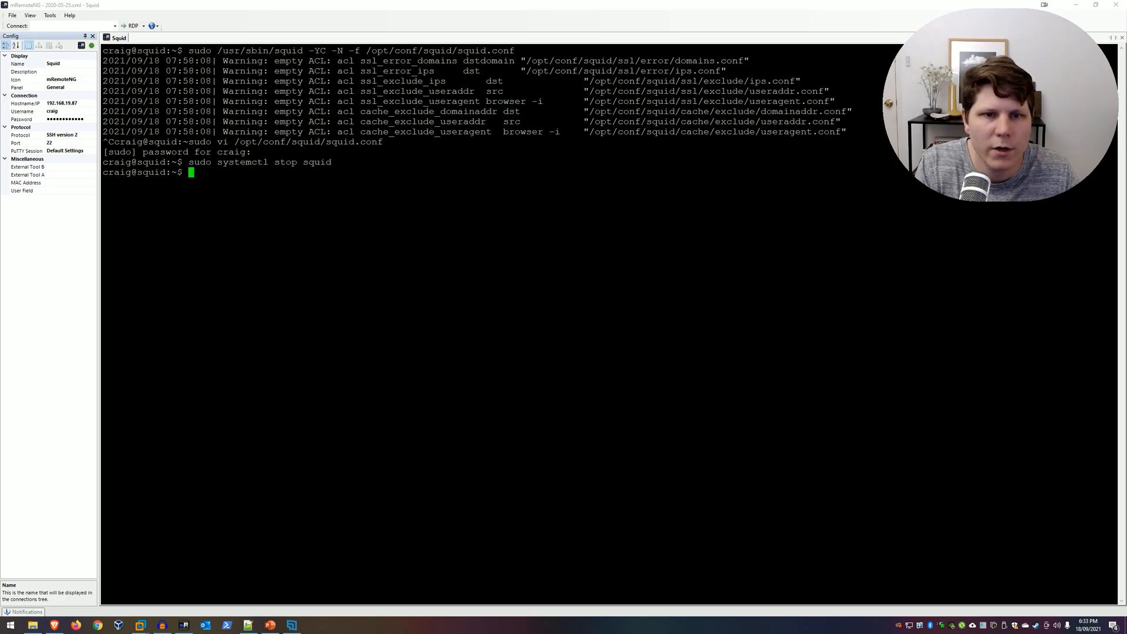
type("sudo vi /opt/conf/squid/squid.conf")
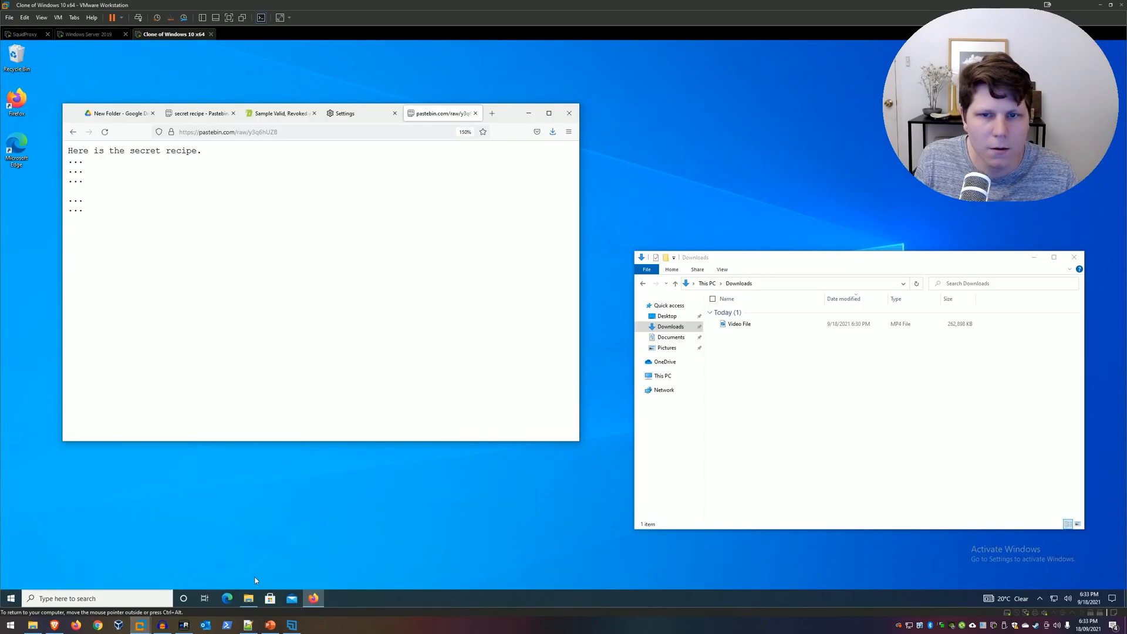
Show the New Folder with Video File.mp4 and its details, then check the Drive page's connection security
left_click(119, 112)
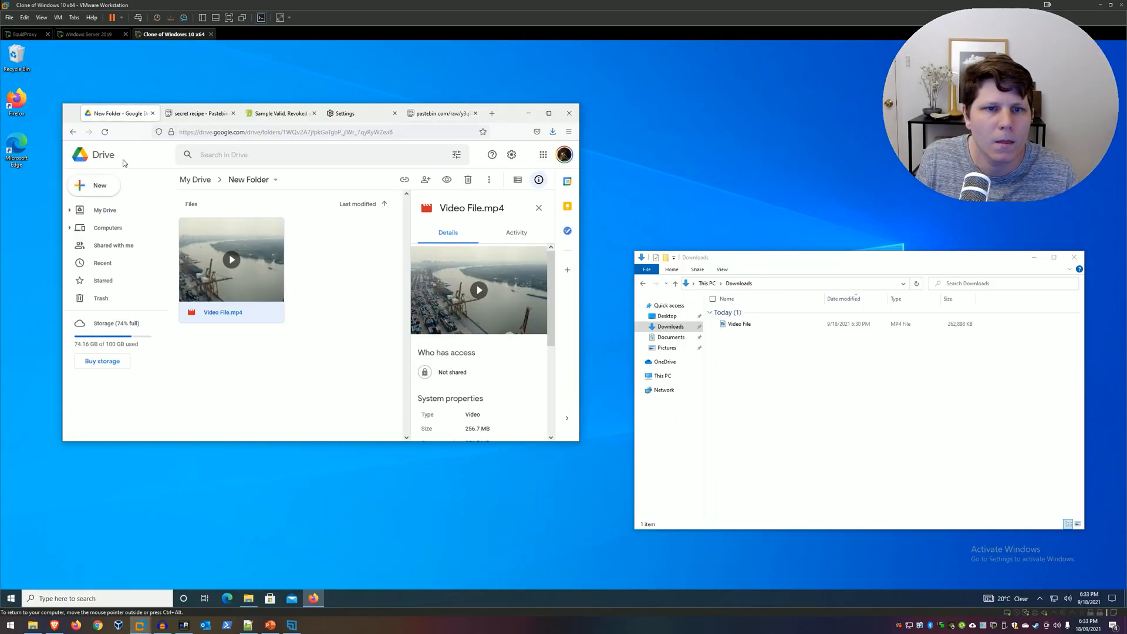
left_click(739, 324)
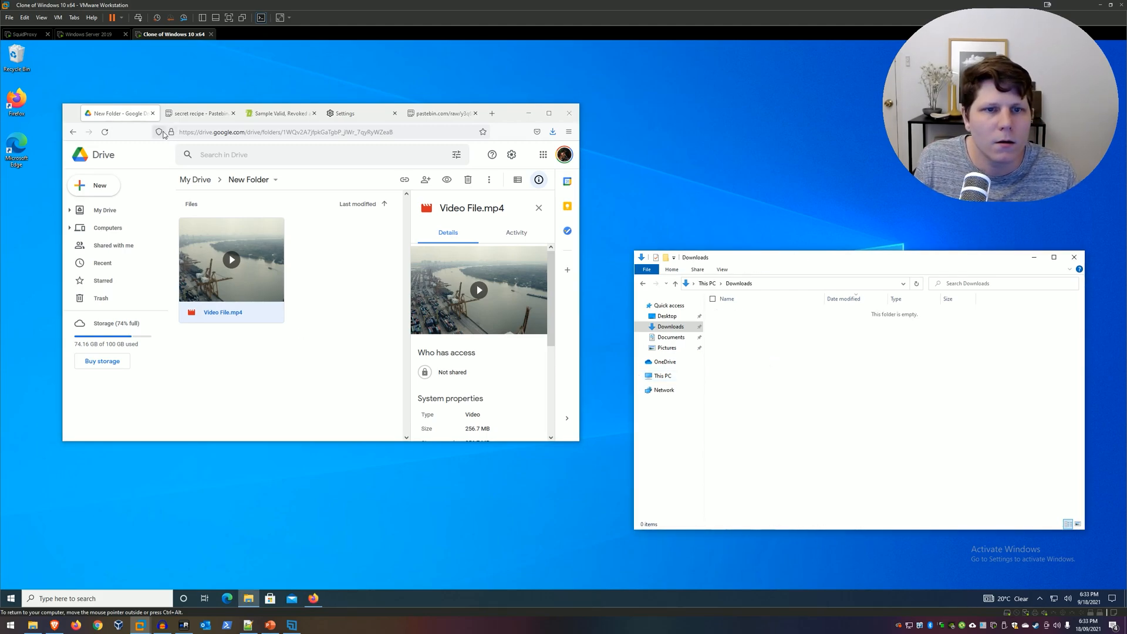
left_click(105, 132)
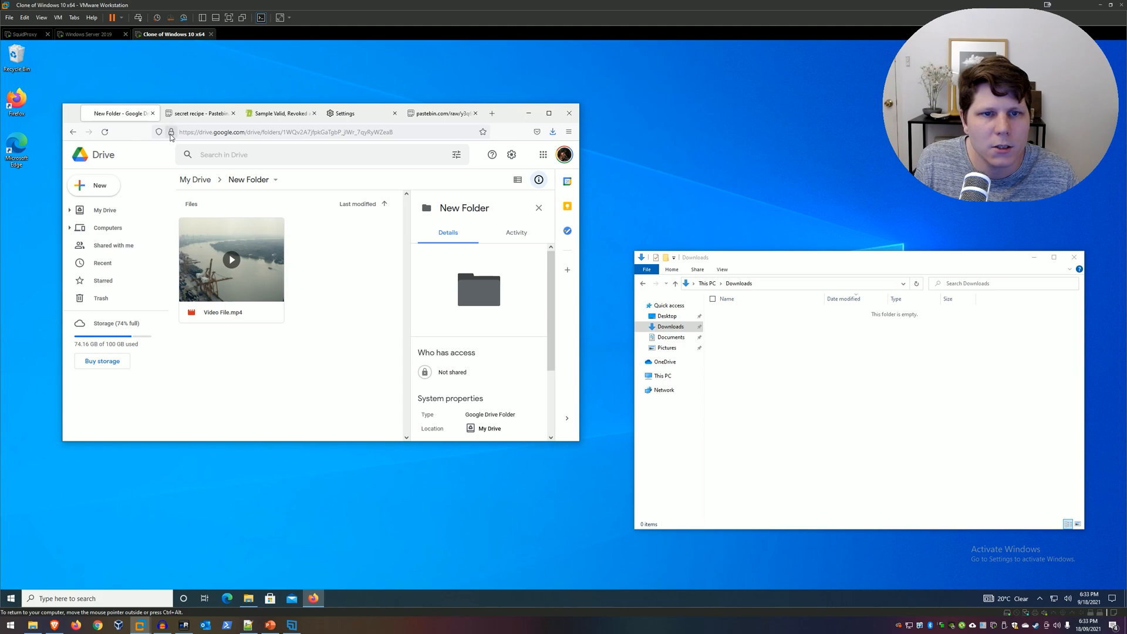
left_click(171, 131)
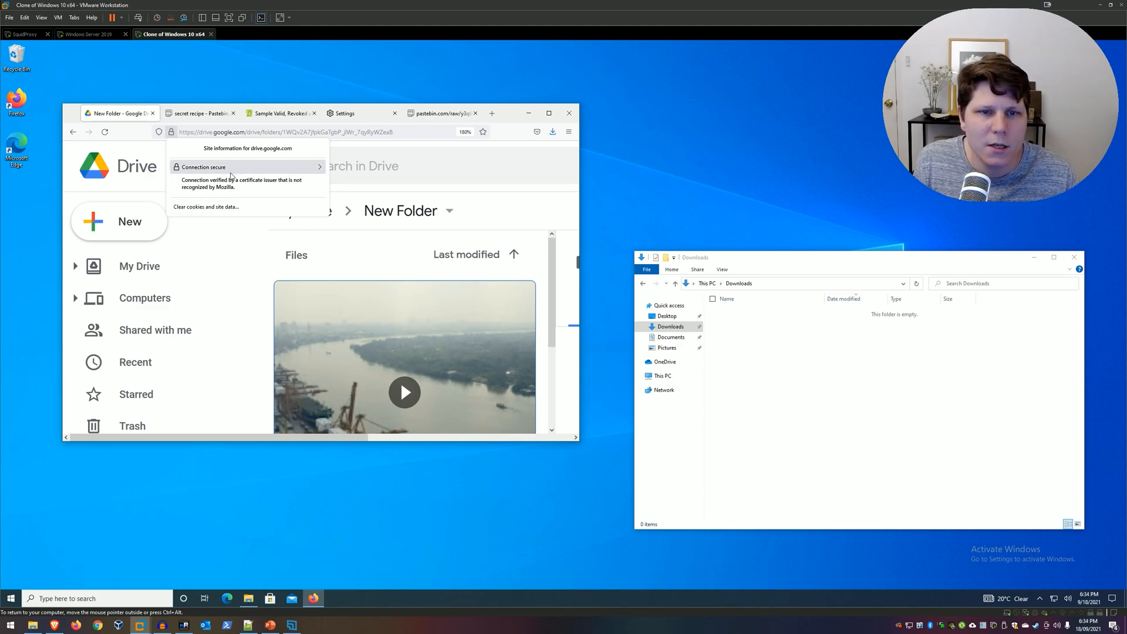
mouse_move(275, 171)
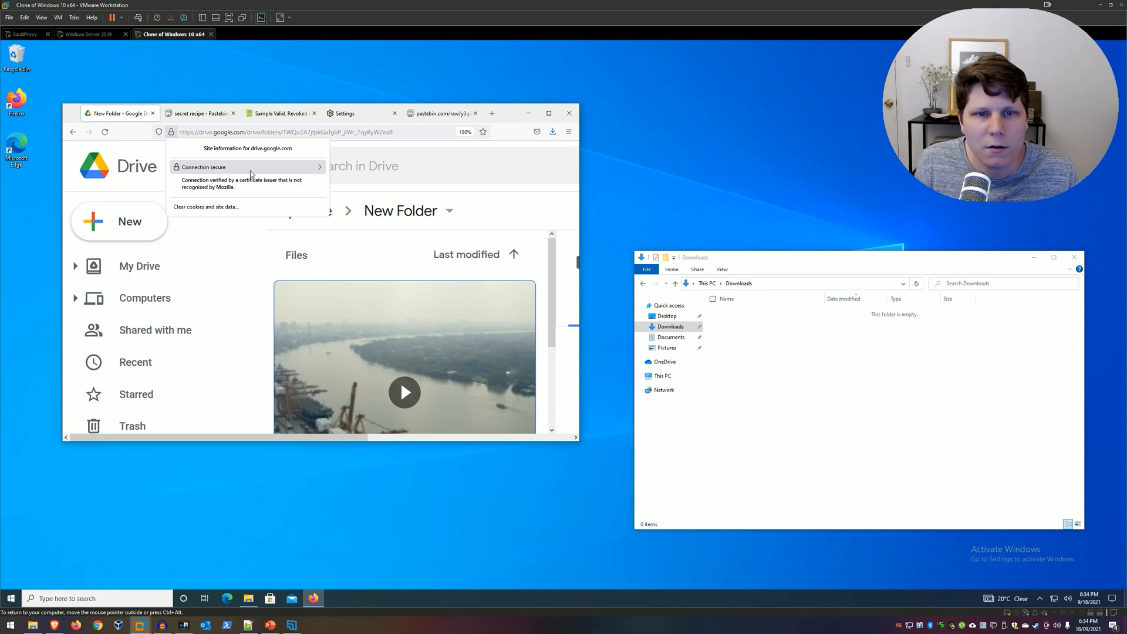
mouse_move(192, 188)
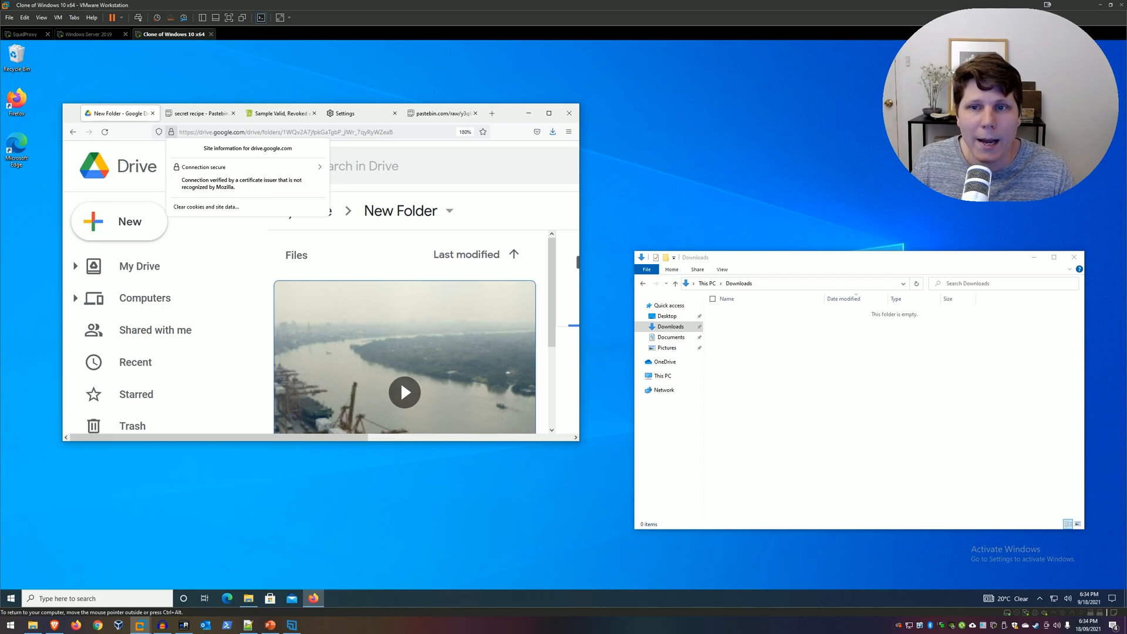
mouse_move(254, 184)
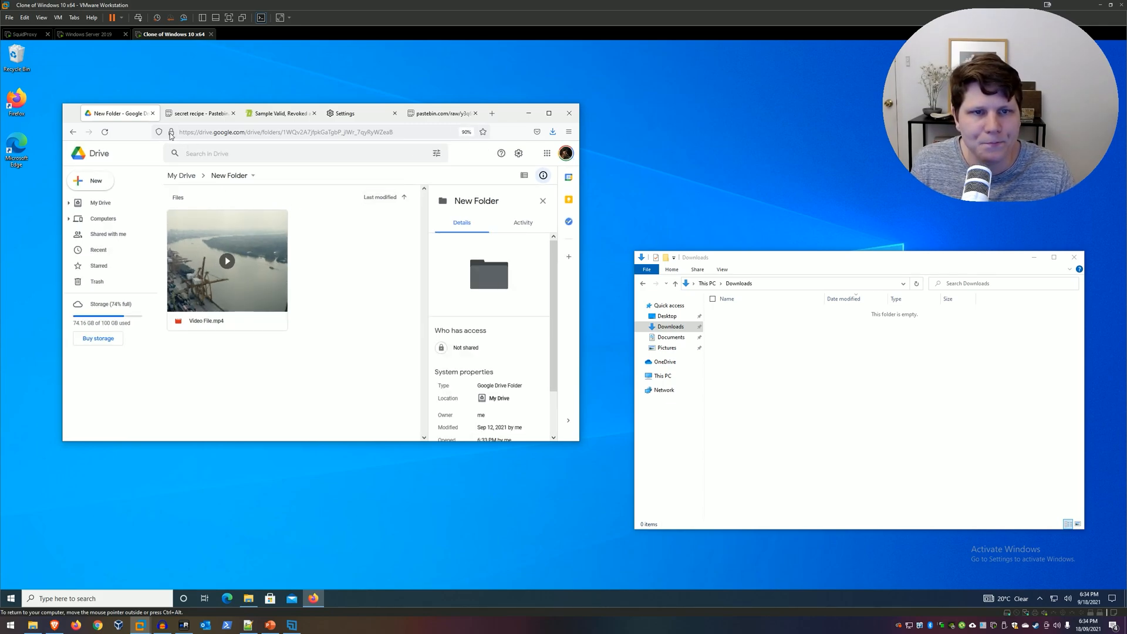
View the Google Drive site's certificate, issued by Cyber Saiyan, via Page Info Security
left_click(171, 131)
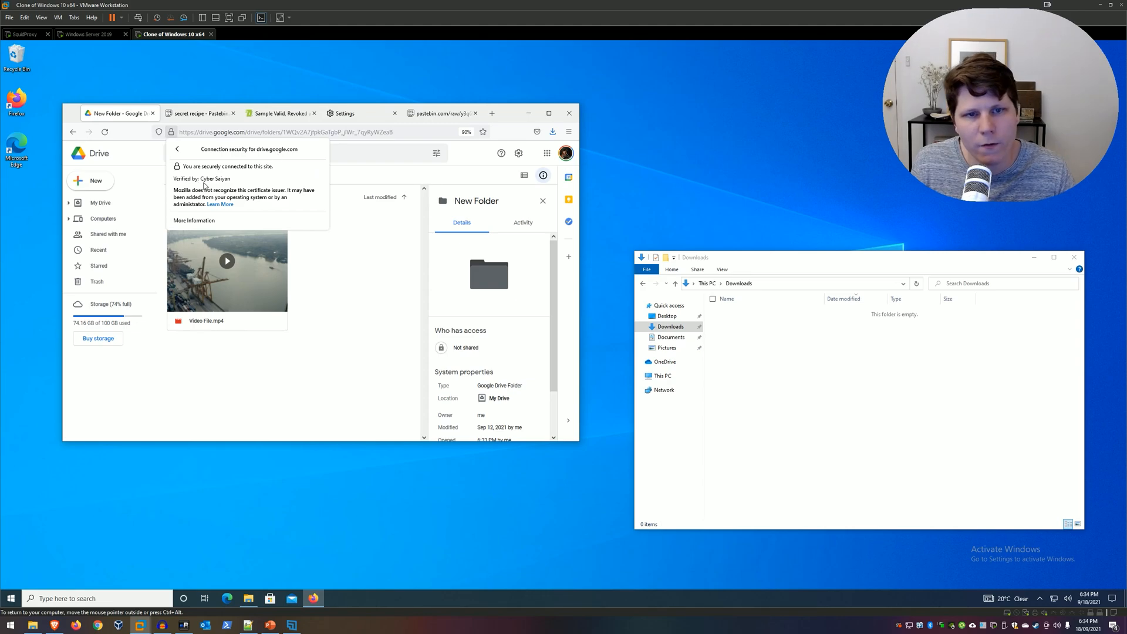
left_click(194, 221)
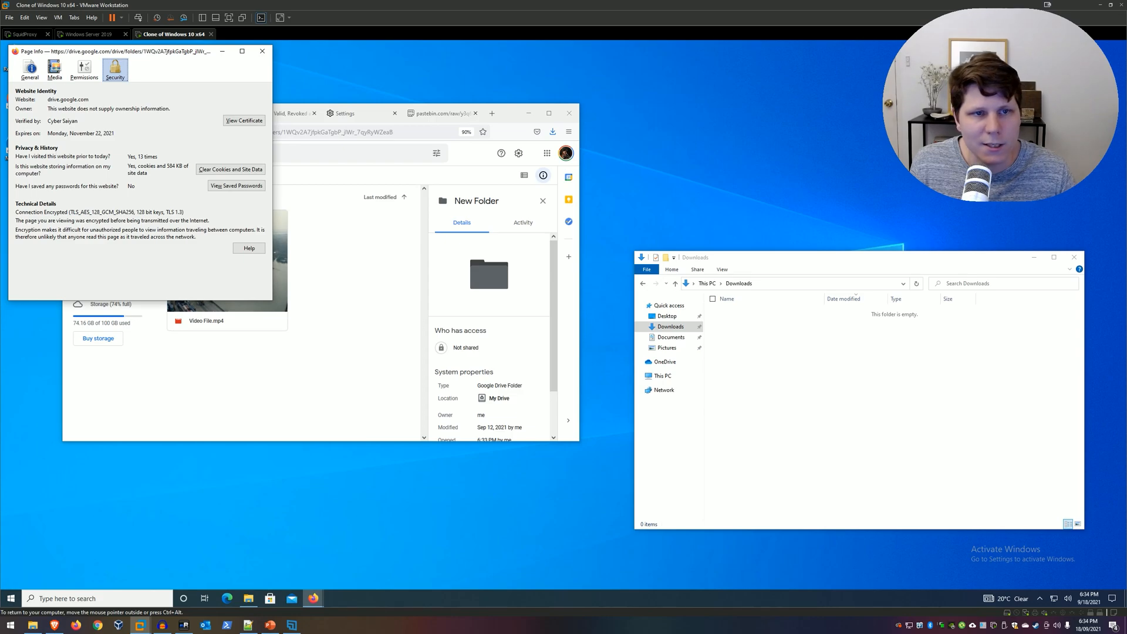
mouse_move(232, 142)
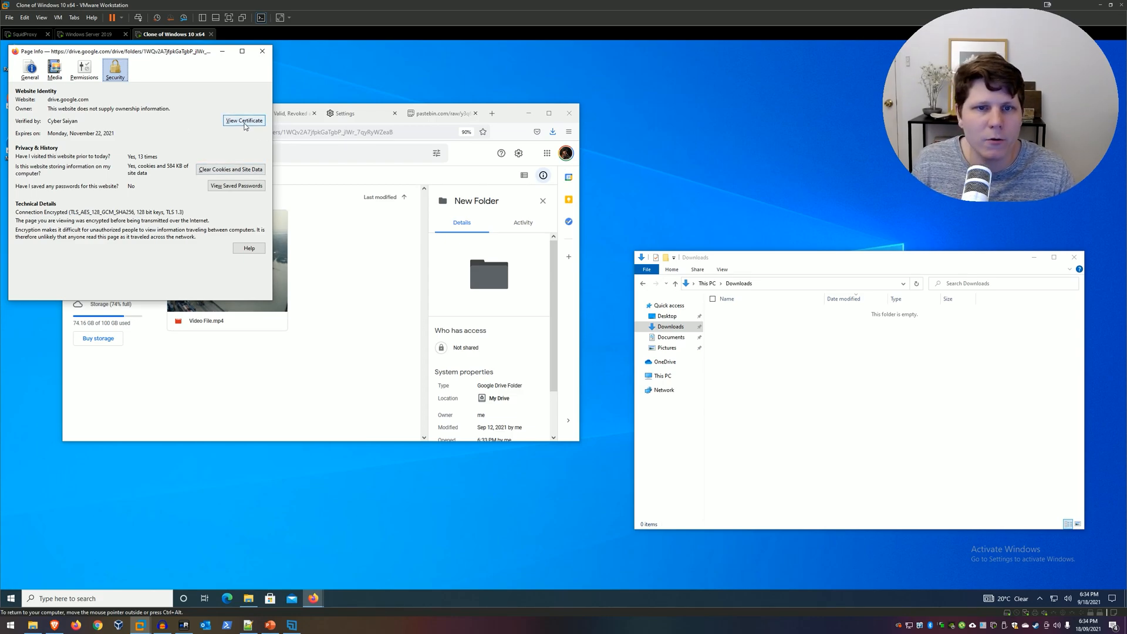
left_click(244, 120)
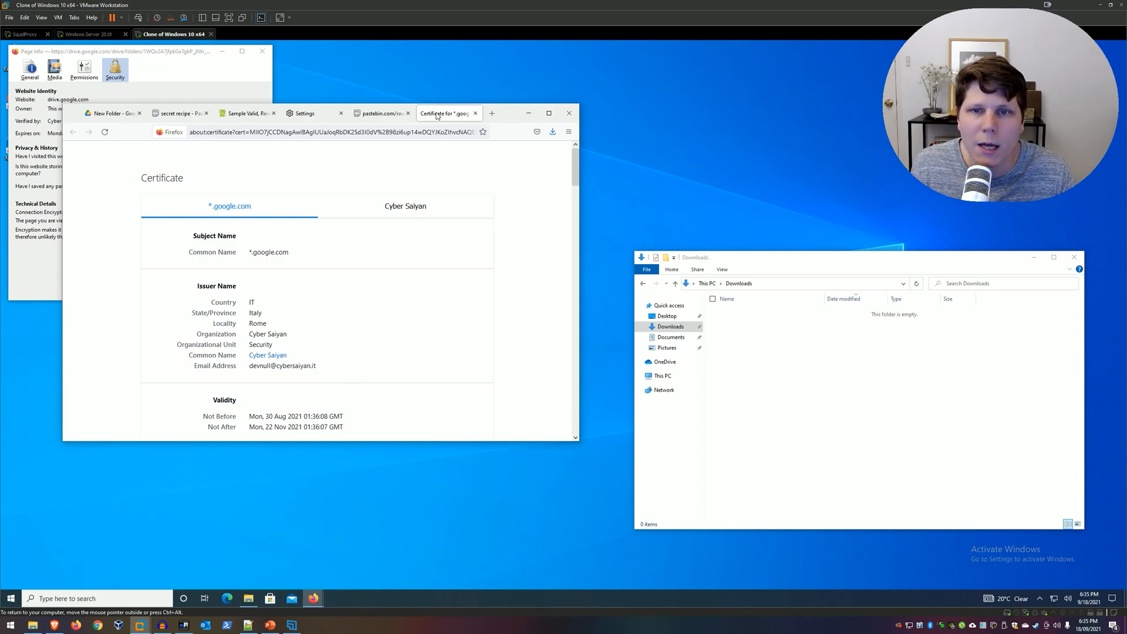
mouse_move(446, 114)
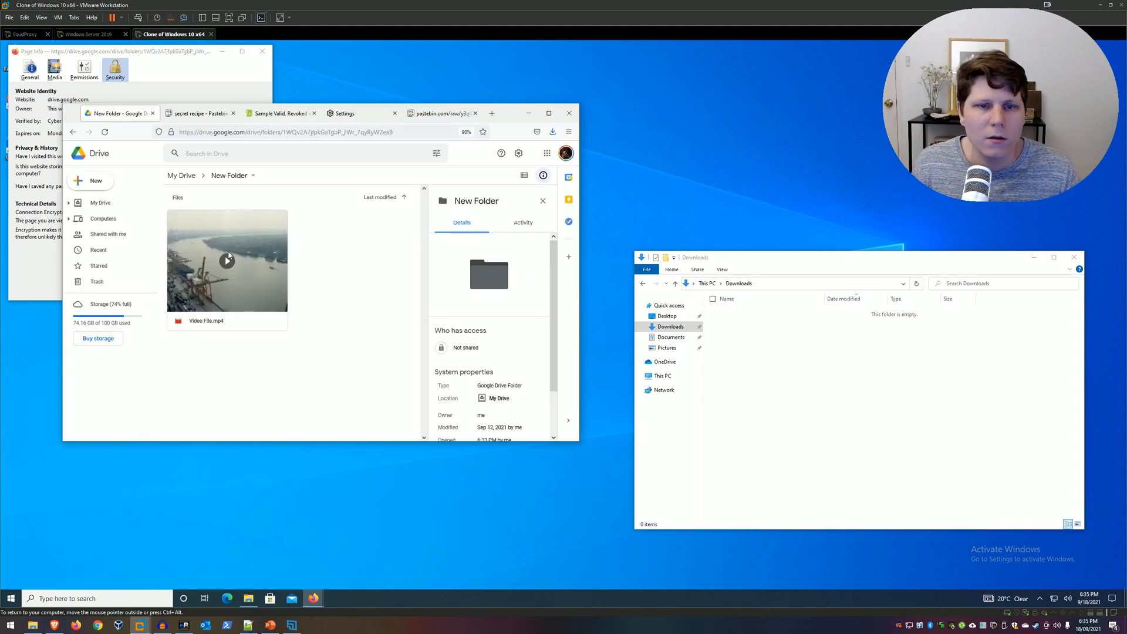
Download Video File.mp4 again despite the too-large-to-scan warning, then return to Pastebin
right_click(226, 261)
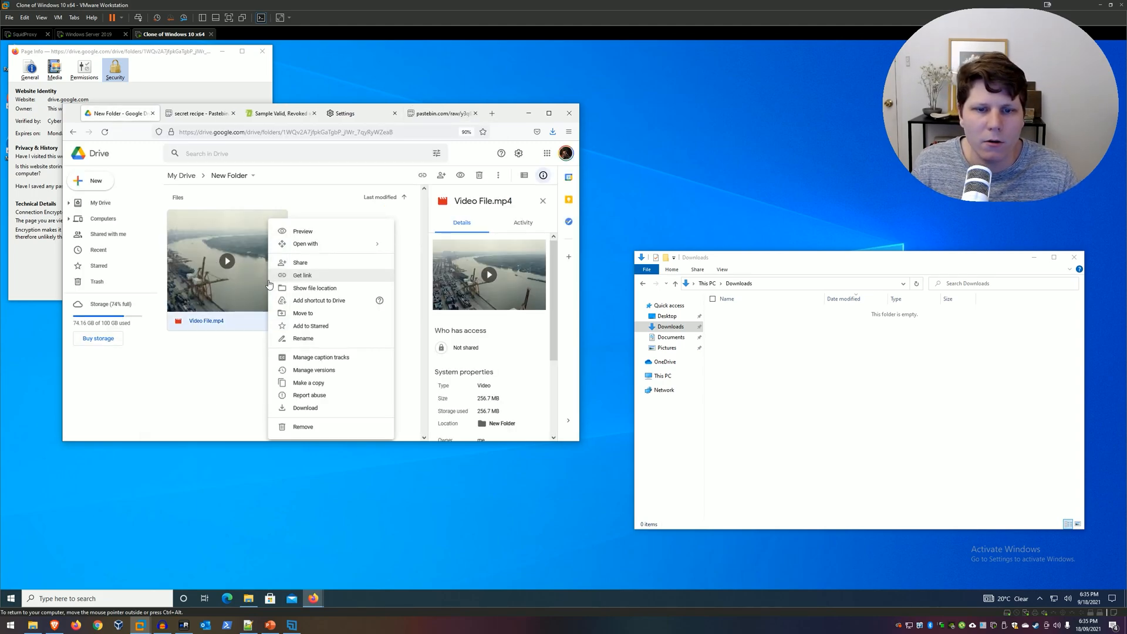
left_click(305, 407)
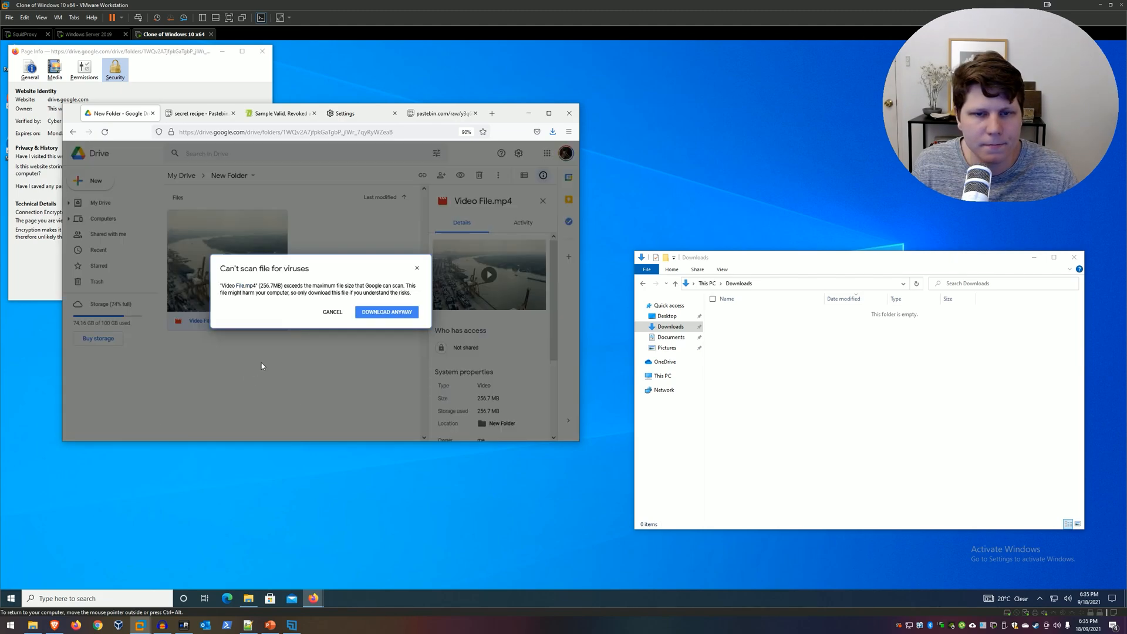
left_click(387, 311)
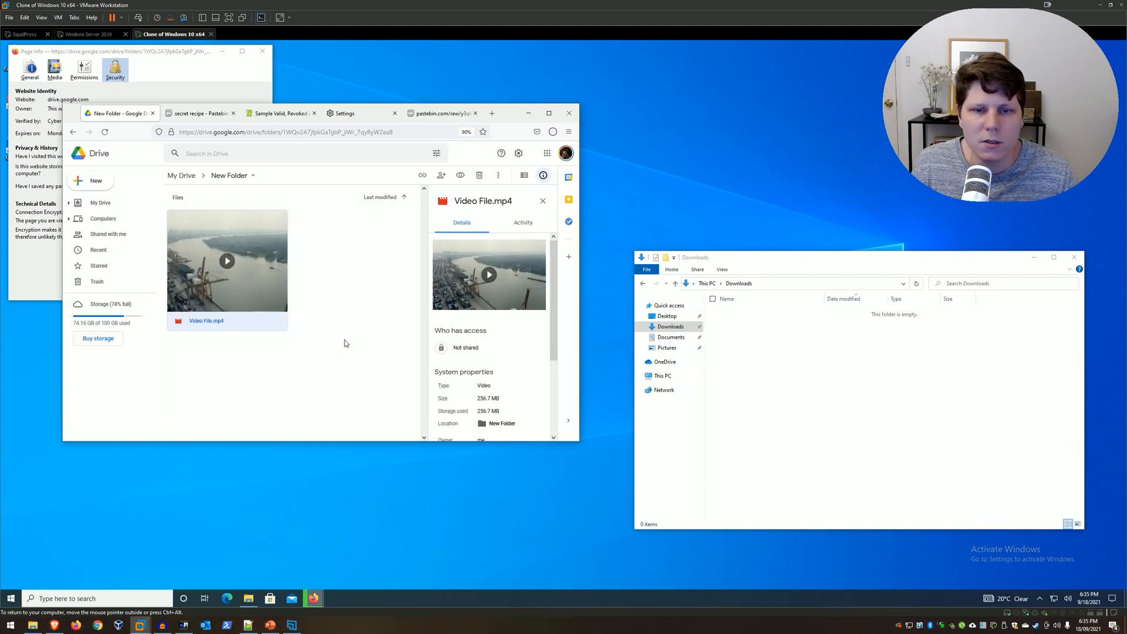
left_click(199, 113)
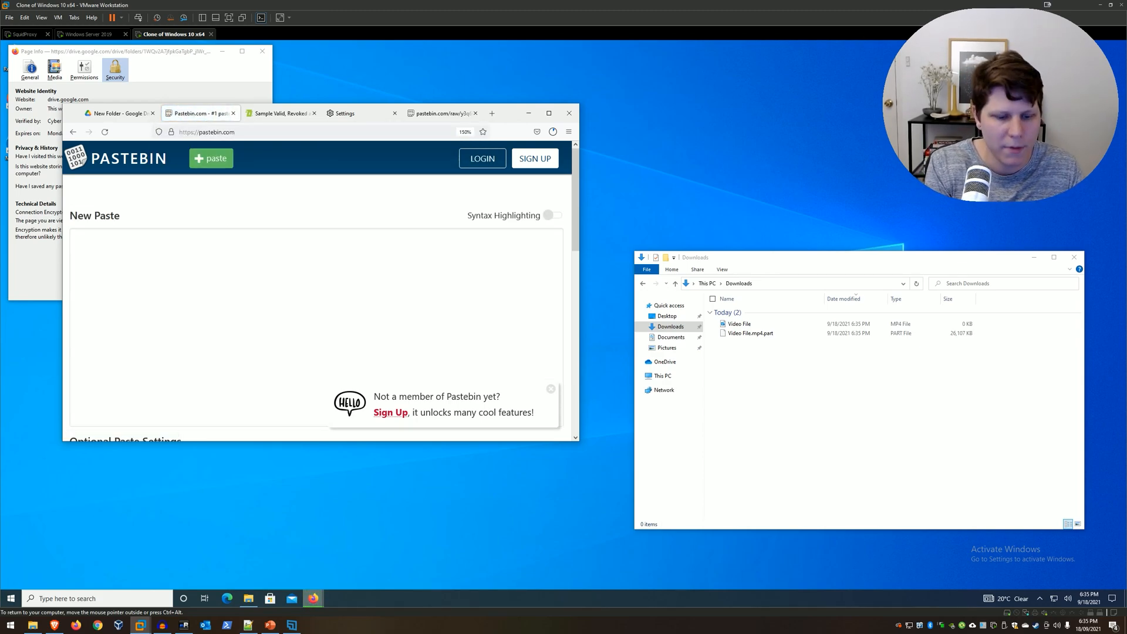
Write the other half of the secret recipe and check who verified the Pastebin connection
type("Here is the other half of the s")
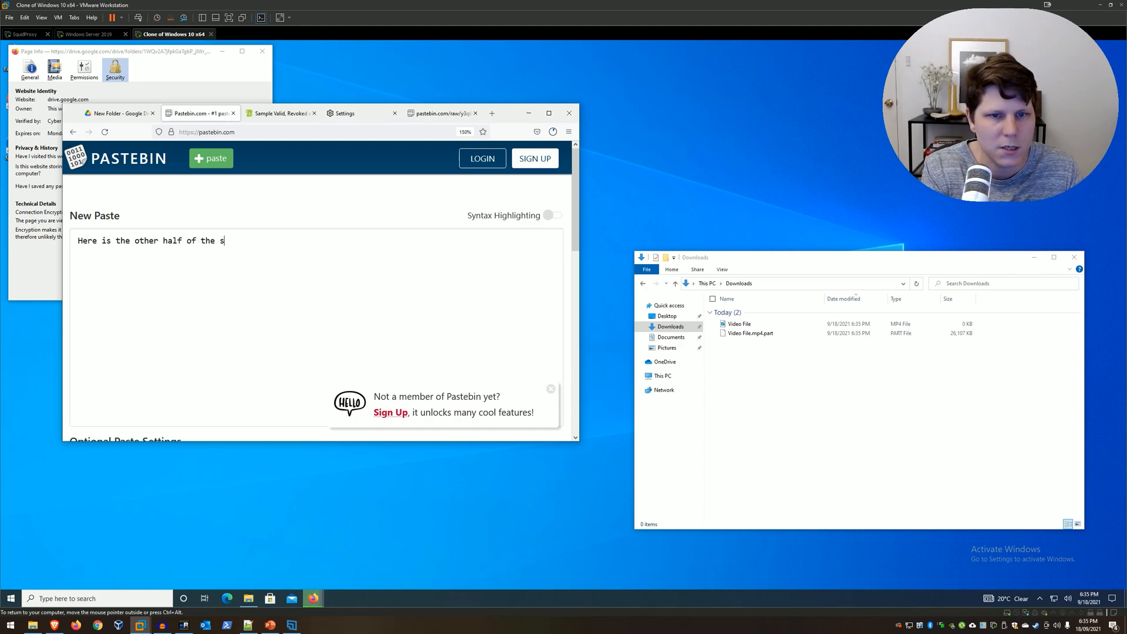
type("ecret recipe.")
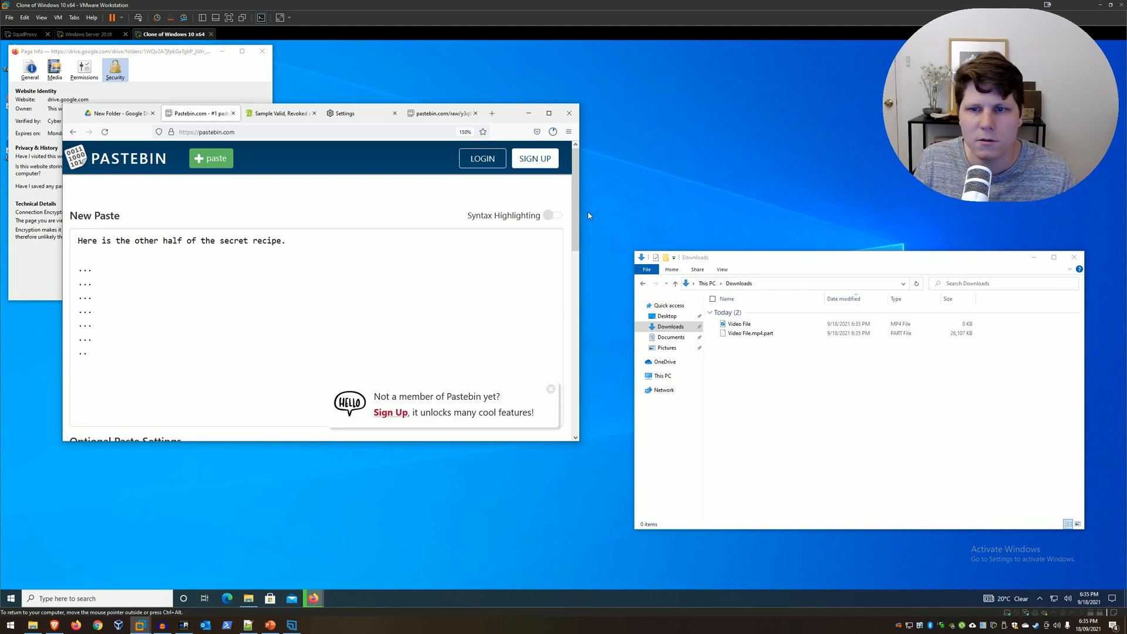
left_click(173, 131)
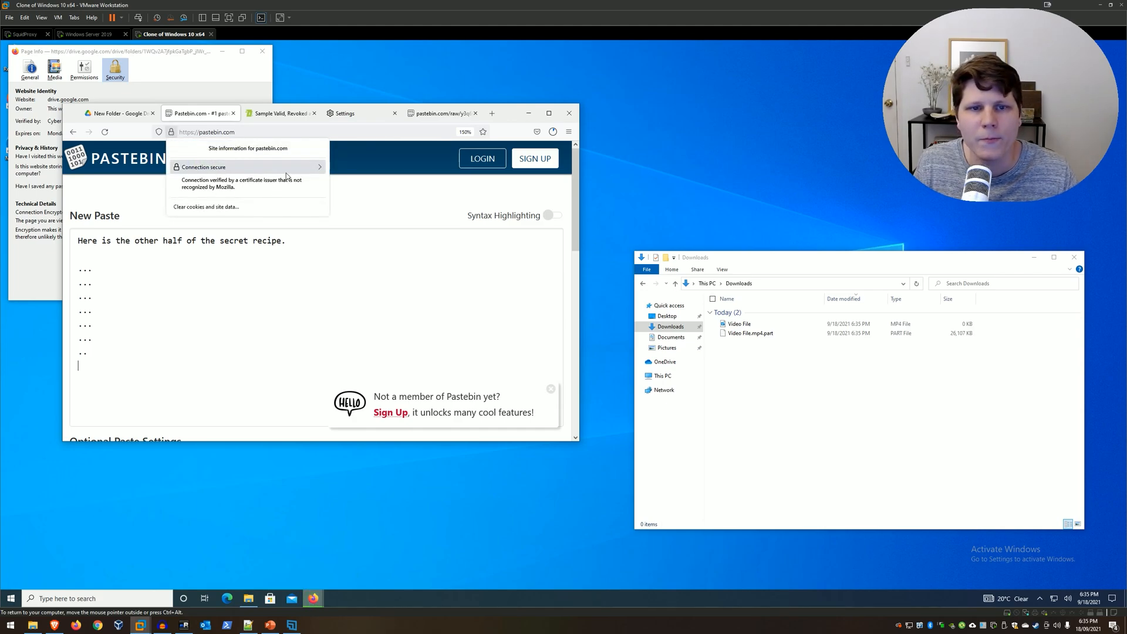
left_click(248, 166)
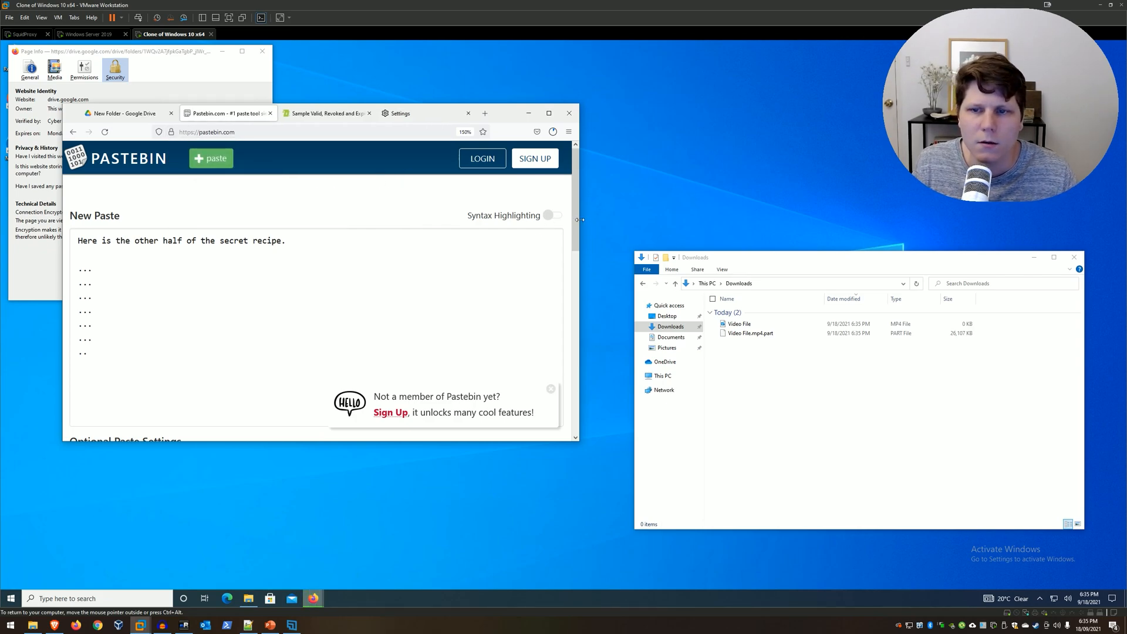
Title the paste 'part 2' and publish it
scroll("down", 3)
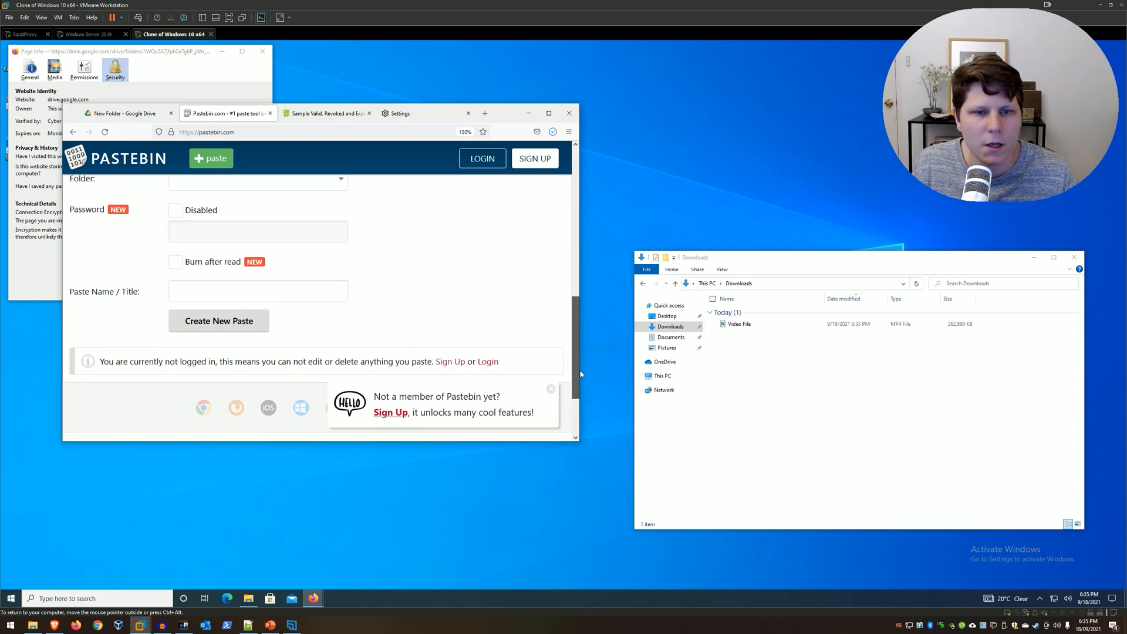
type("part 2")
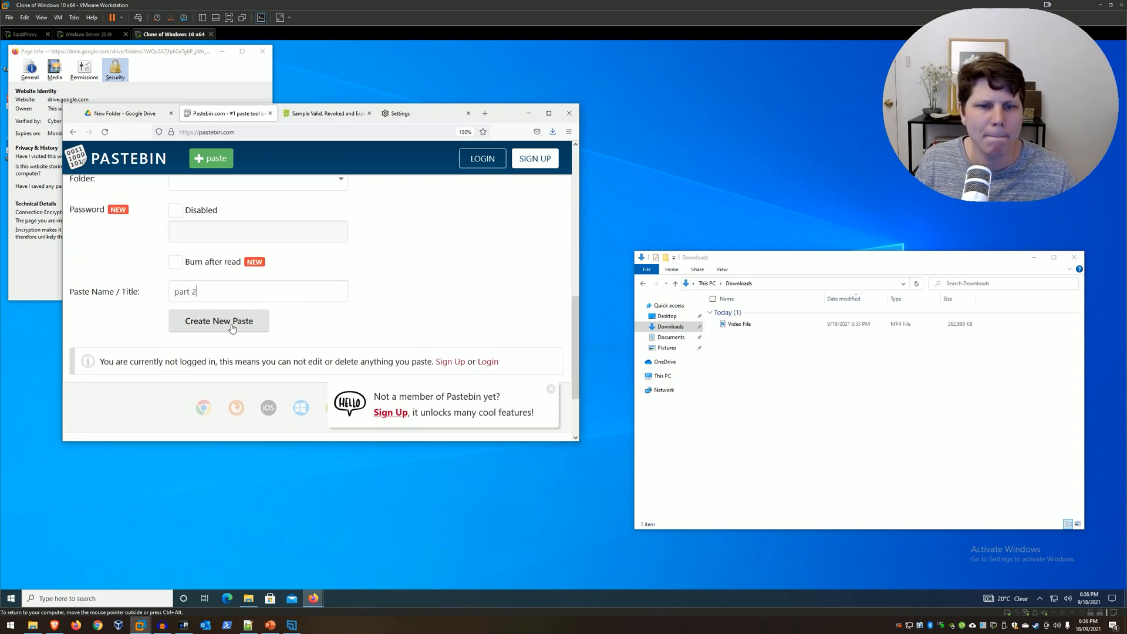
left_click(218, 320)
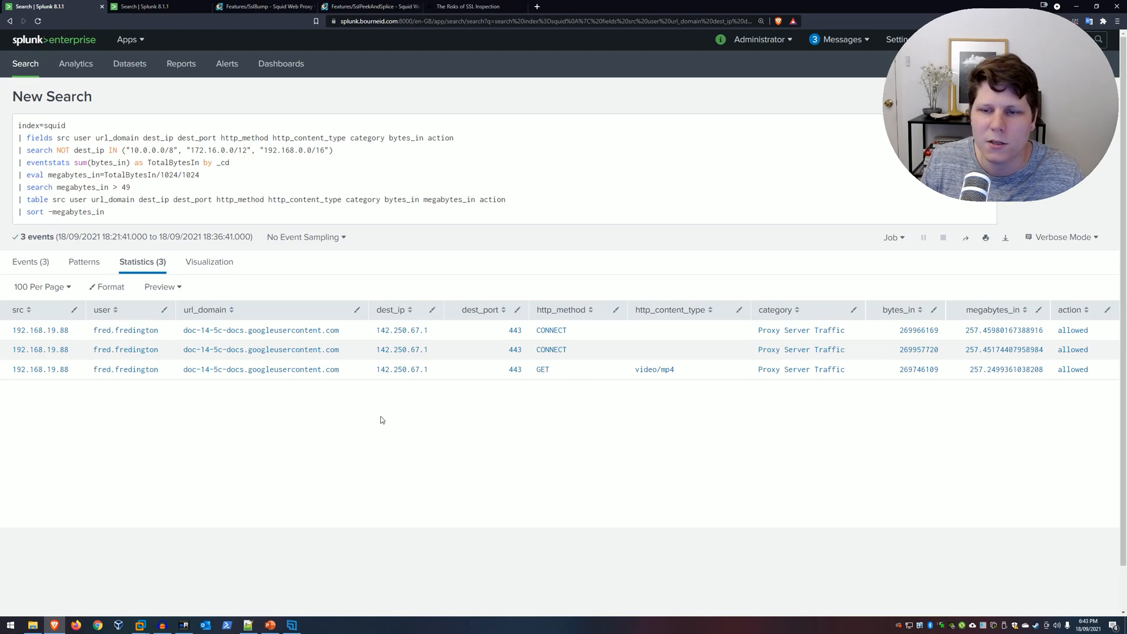
mouse_move(337, 401)
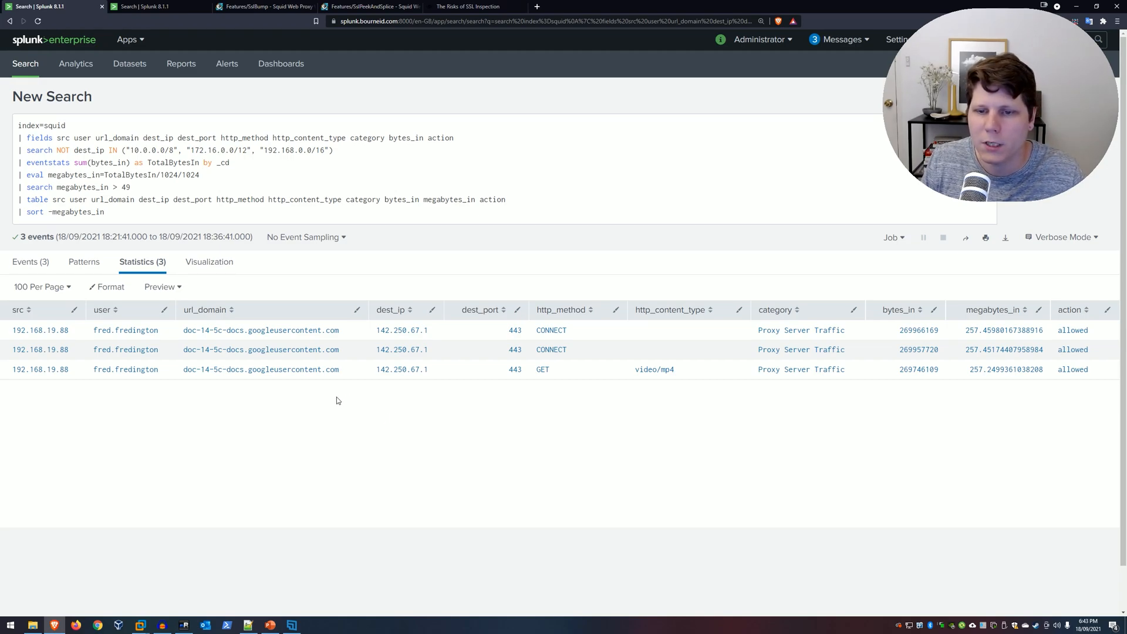
mouse_move(561, 310)
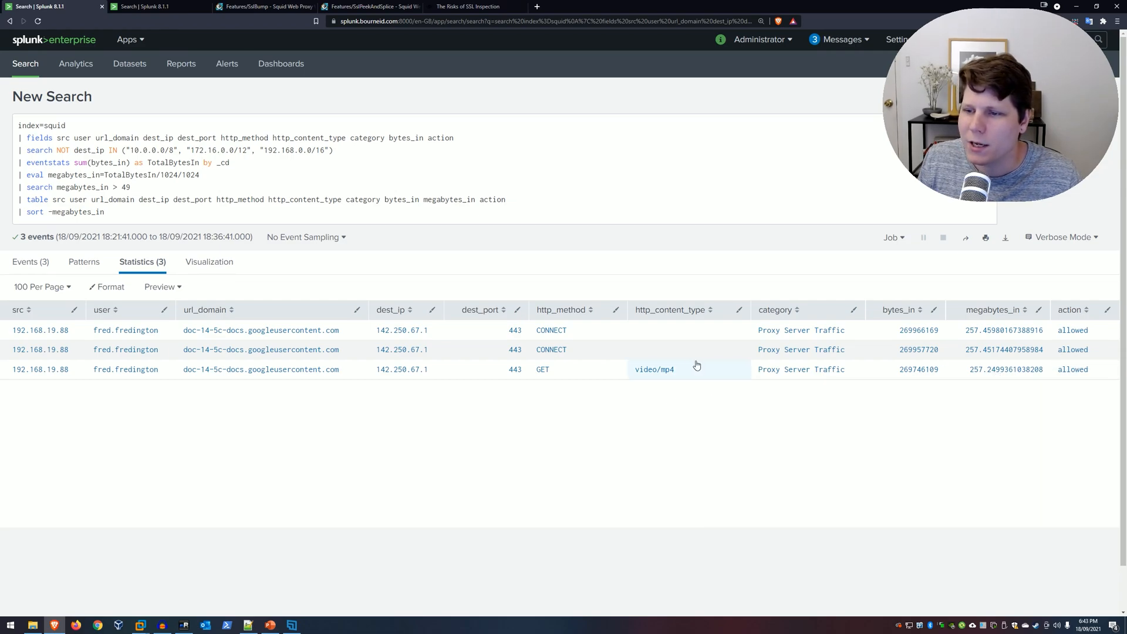
mouse_move(678, 374)
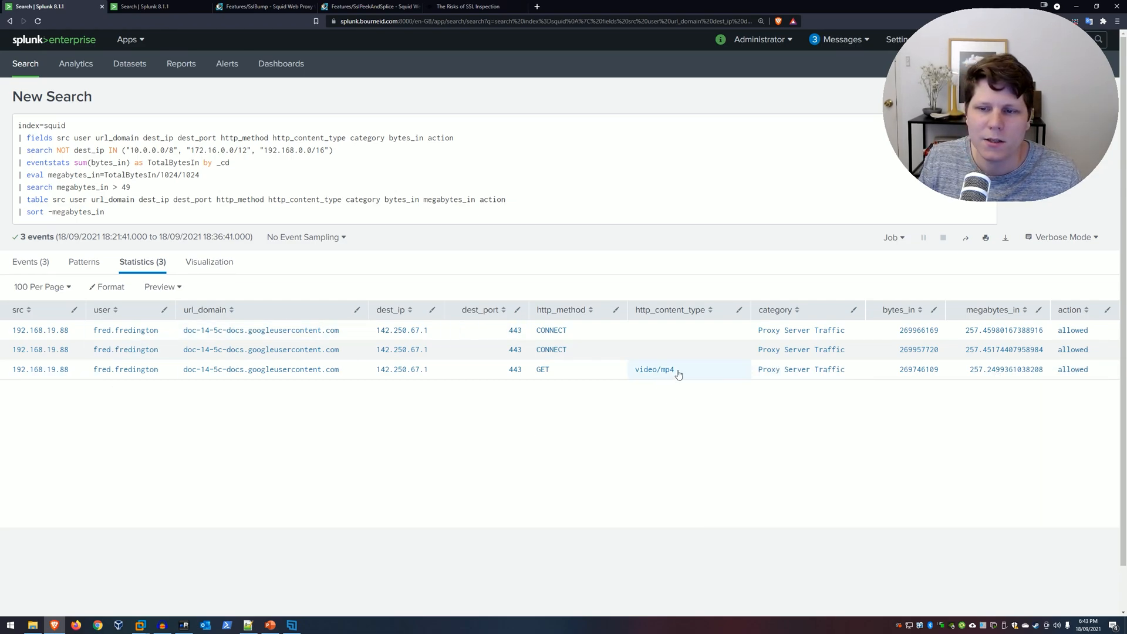
mouse_move(581, 403)
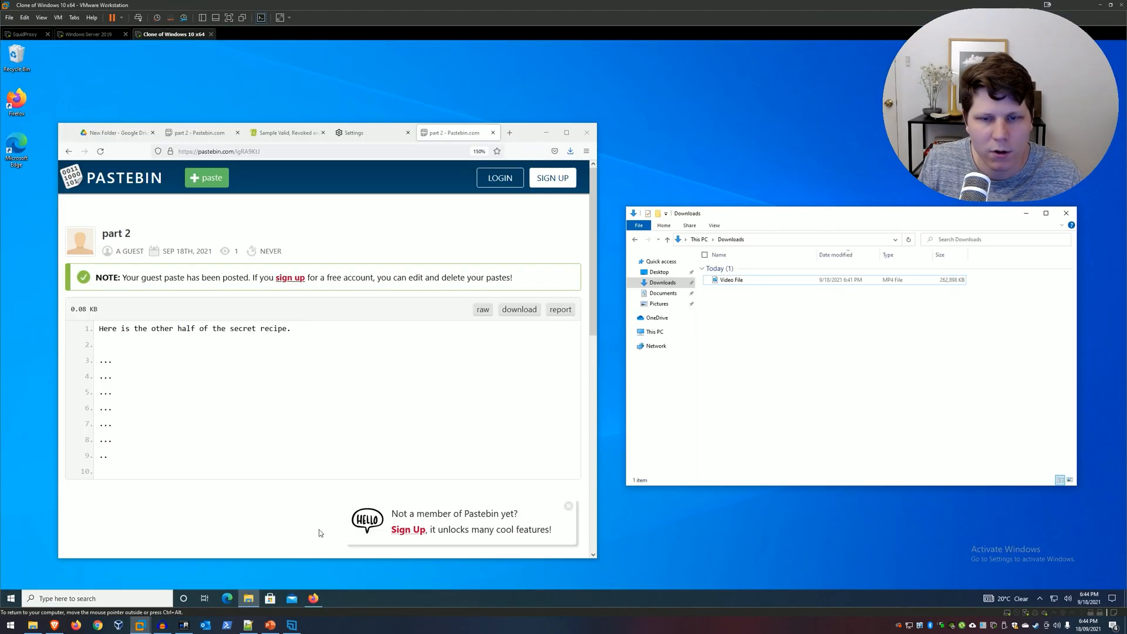
left_click(509, 133)
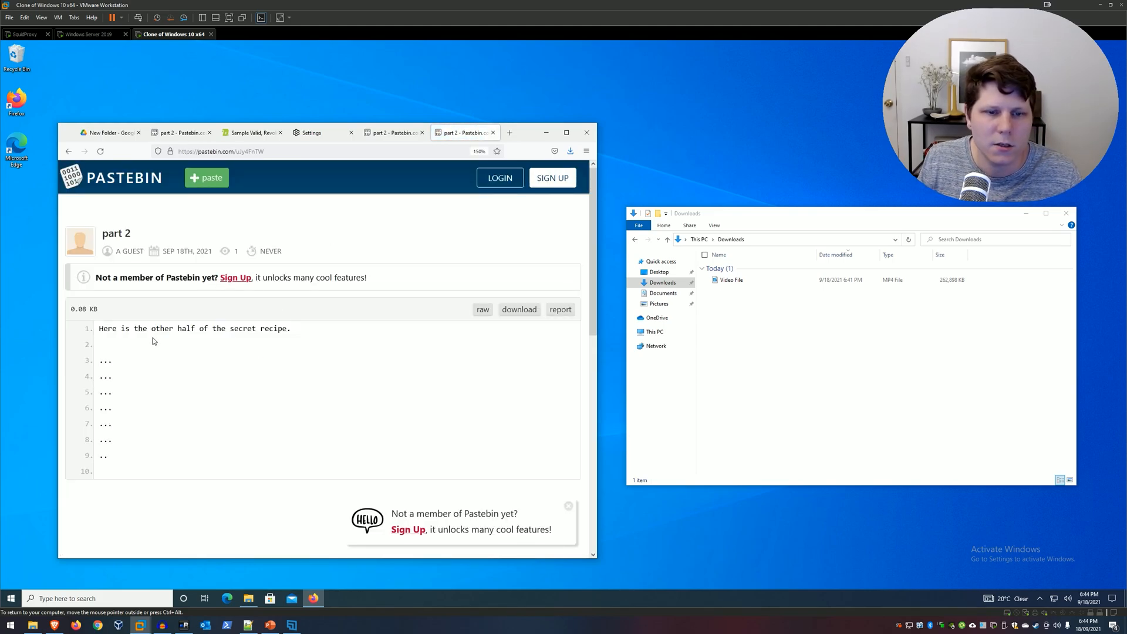
mouse_move(298, 296)
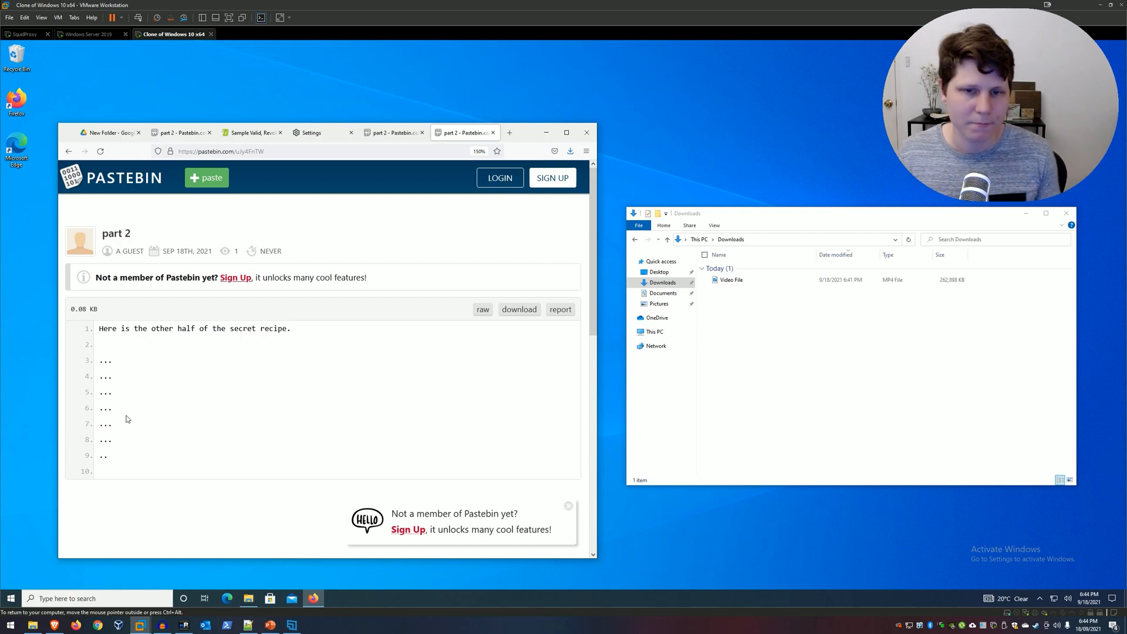
mouse_move(322, 422)
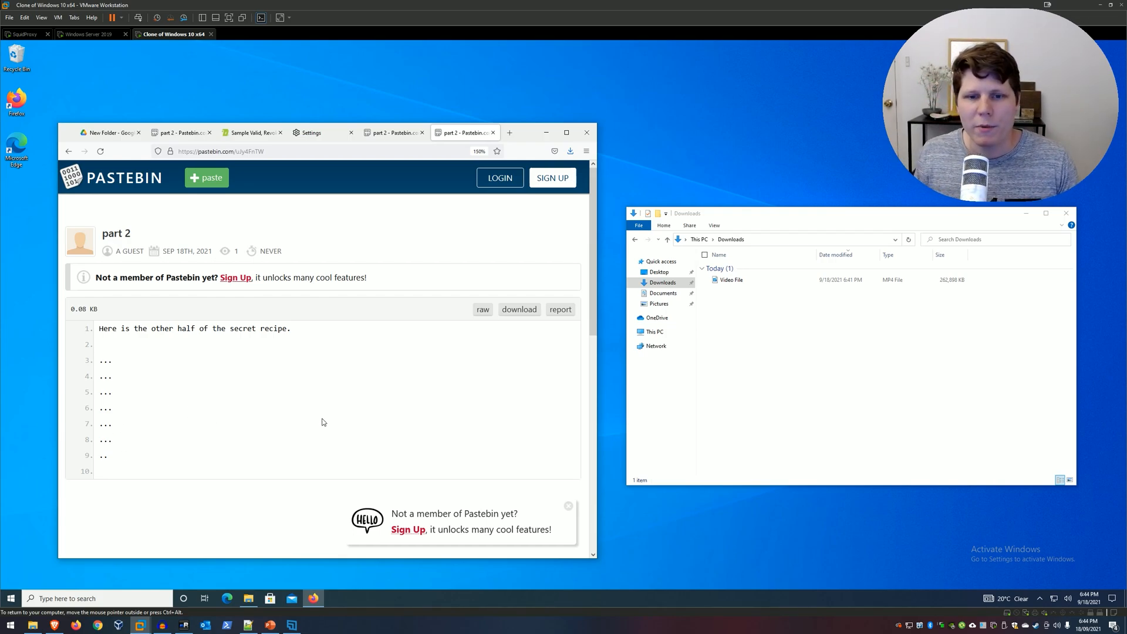
mouse_move(312, 432)
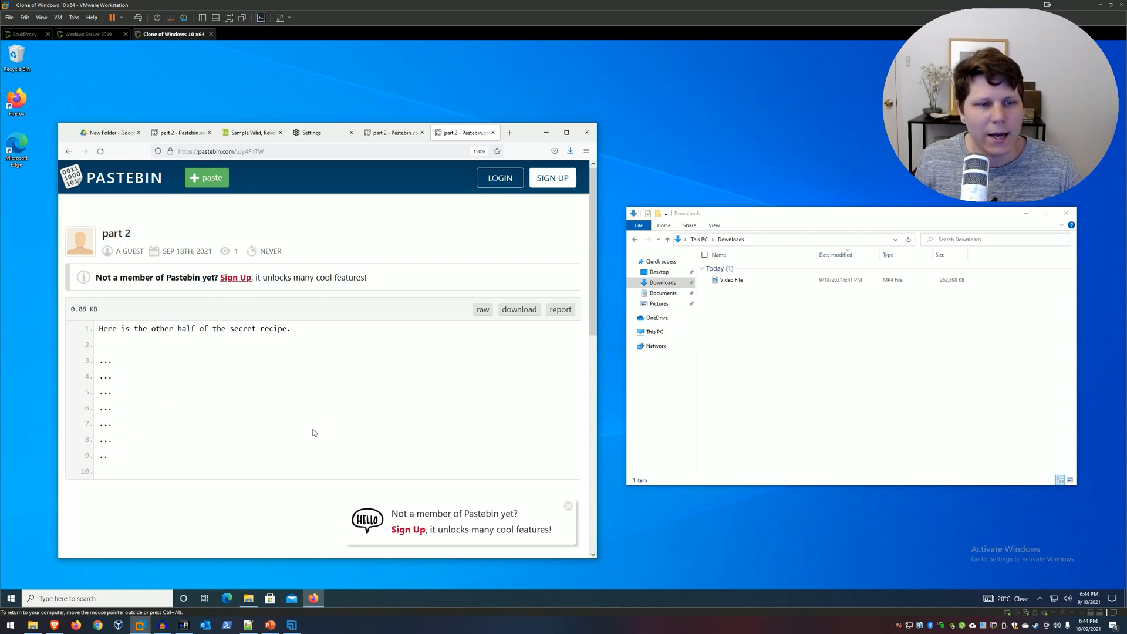
mouse_move(117, 463)
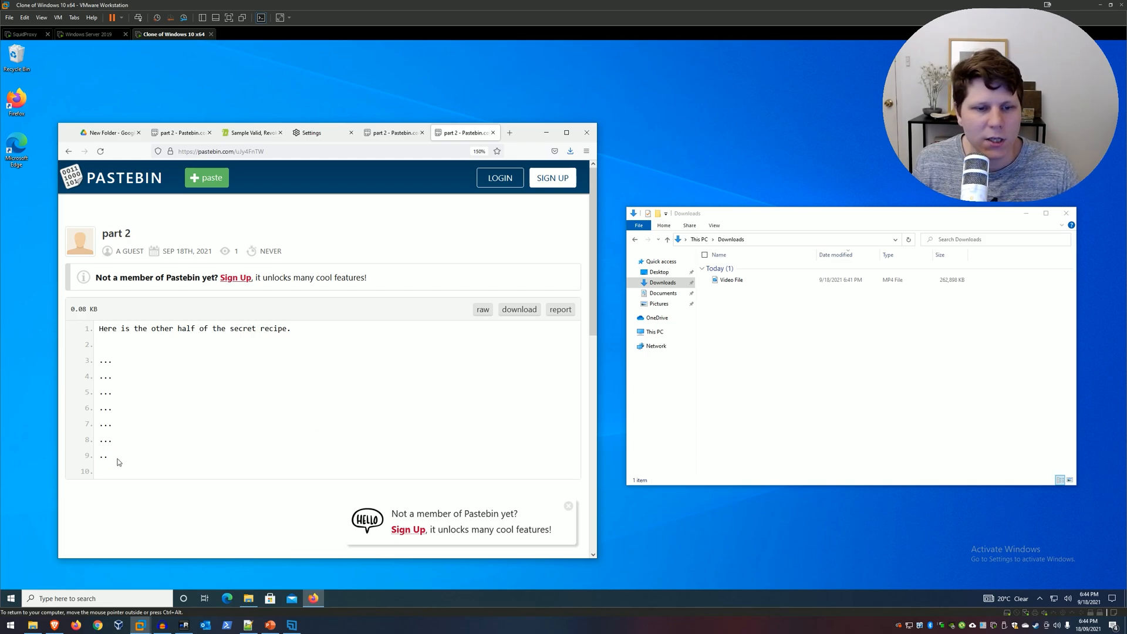
left_click_drag(98, 328, 108, 456)
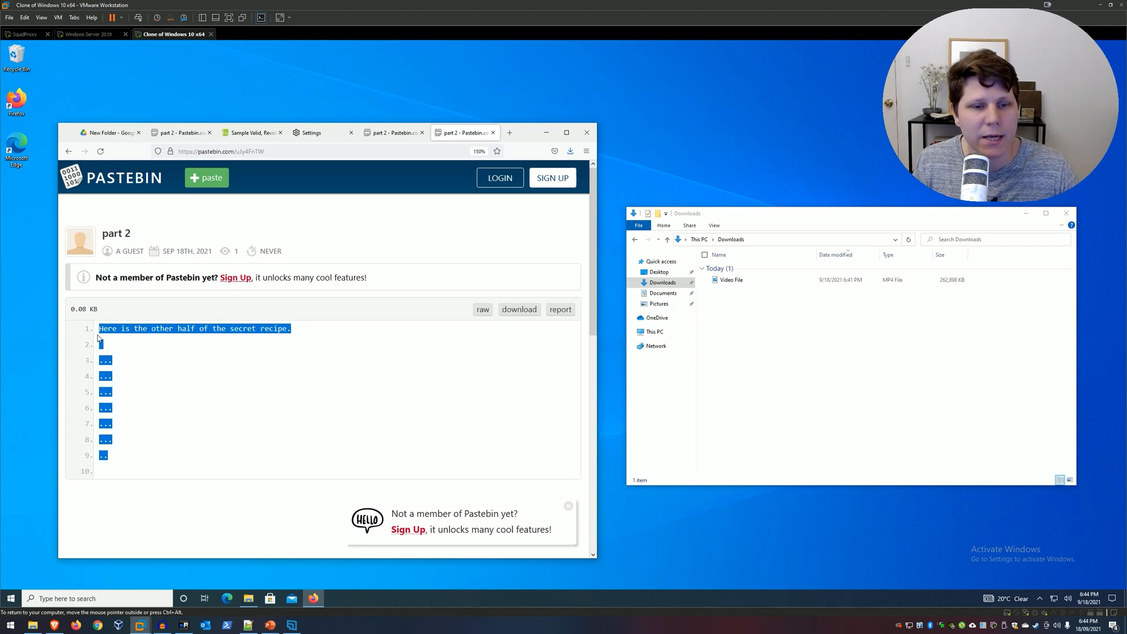
left_click(184, 358)
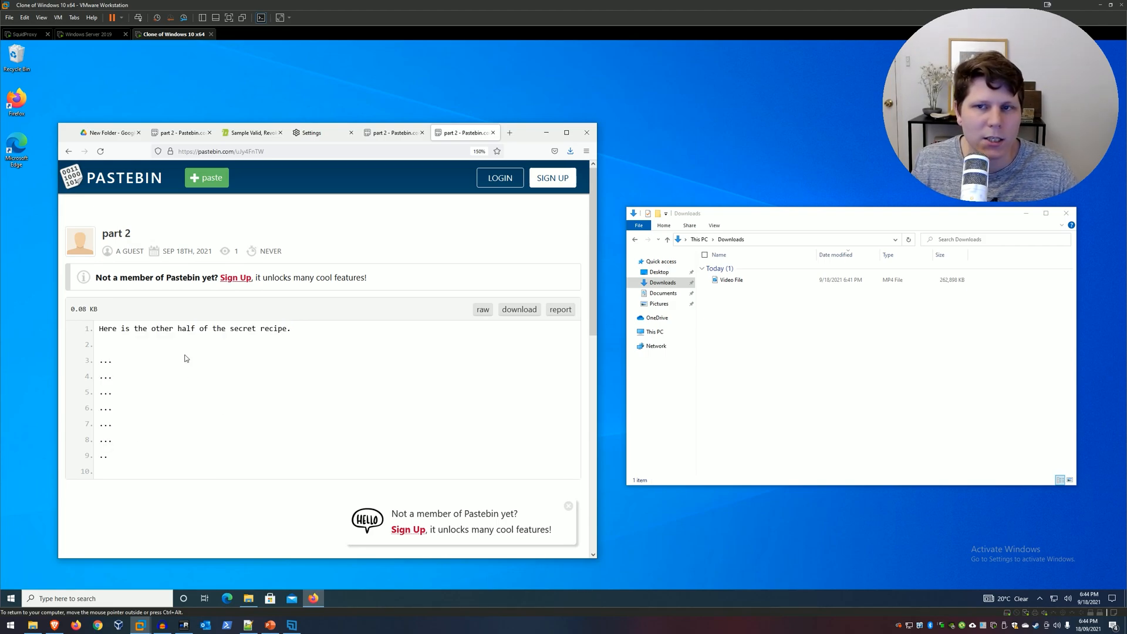
mouse_move(175, 458)
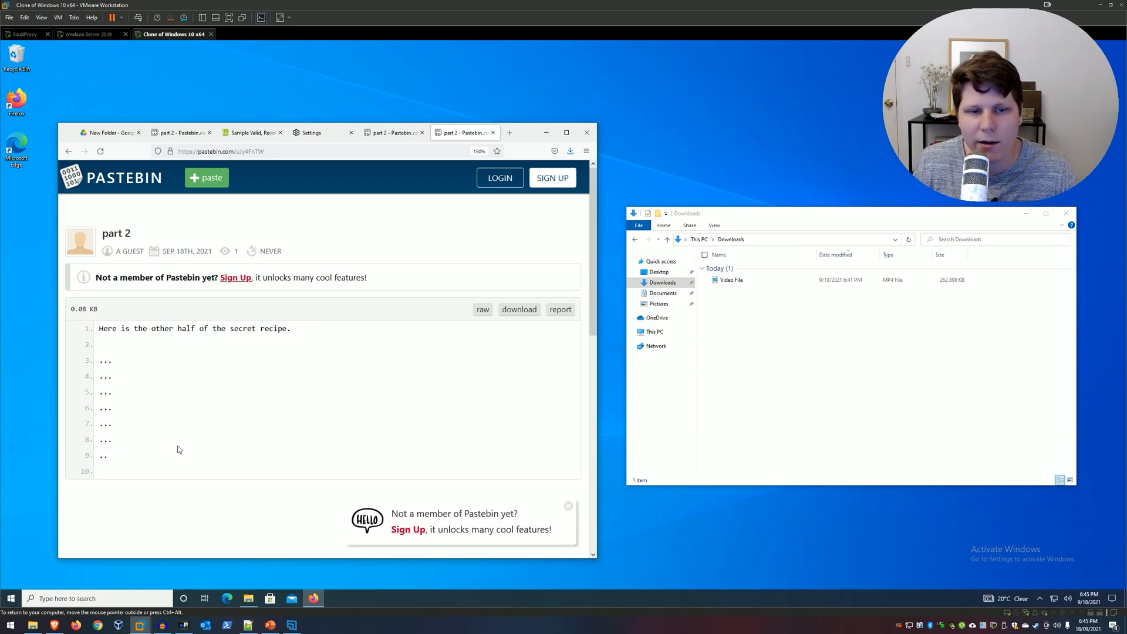
mouse_move(236, 540)
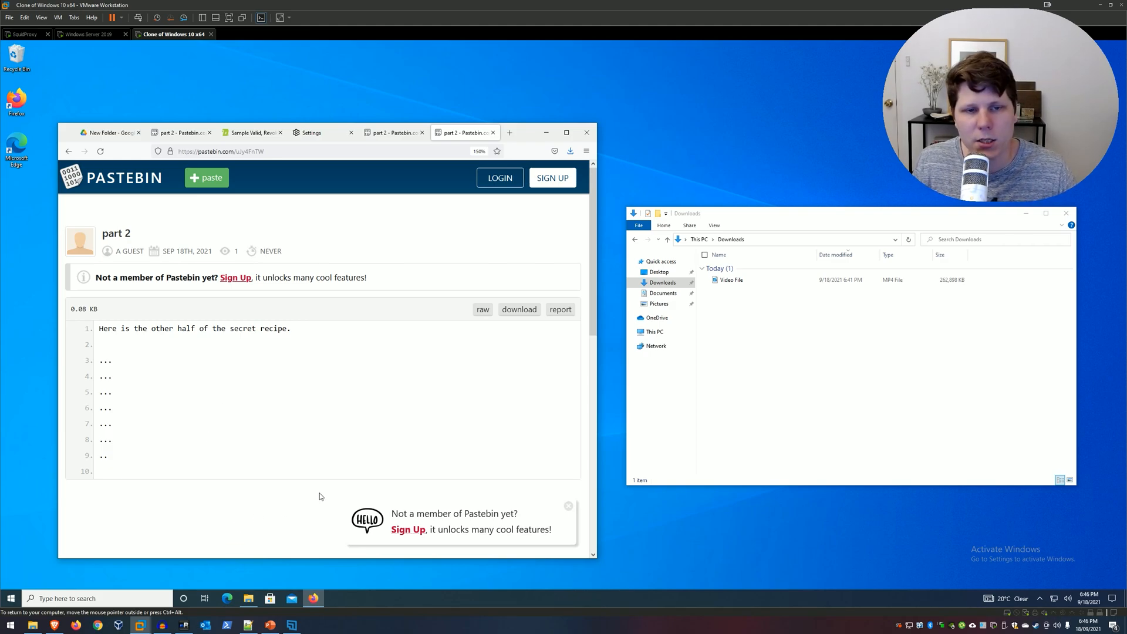
mouse_move(252, 571)
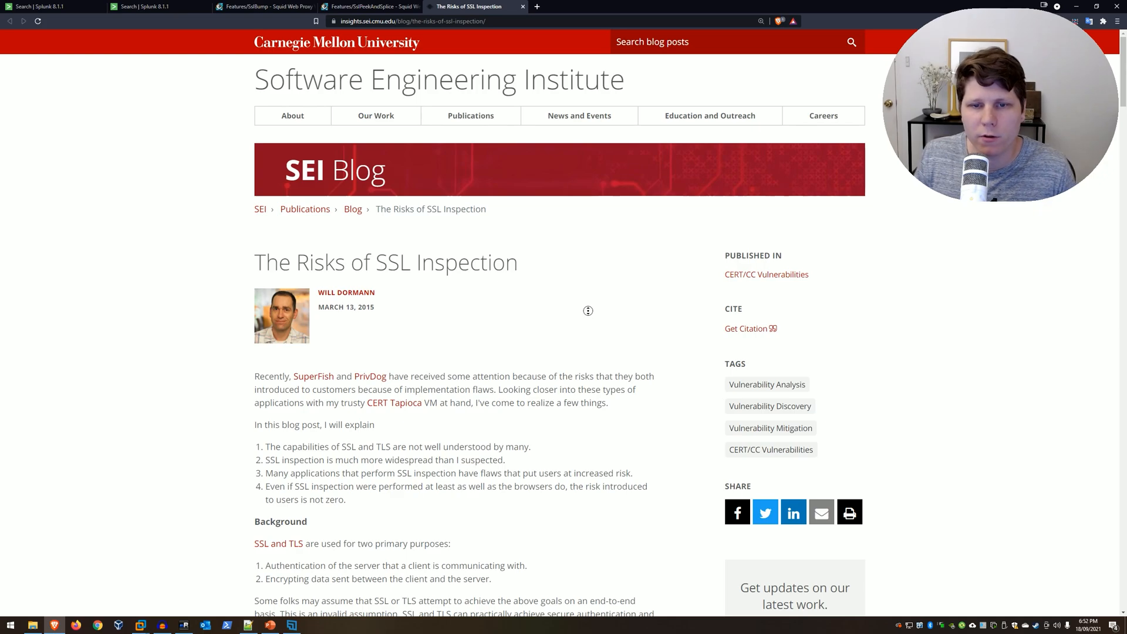
Scroll through The Risks of SSL Inspection article down to its seven common SSL inspection mistakes
scroll("down", 3)
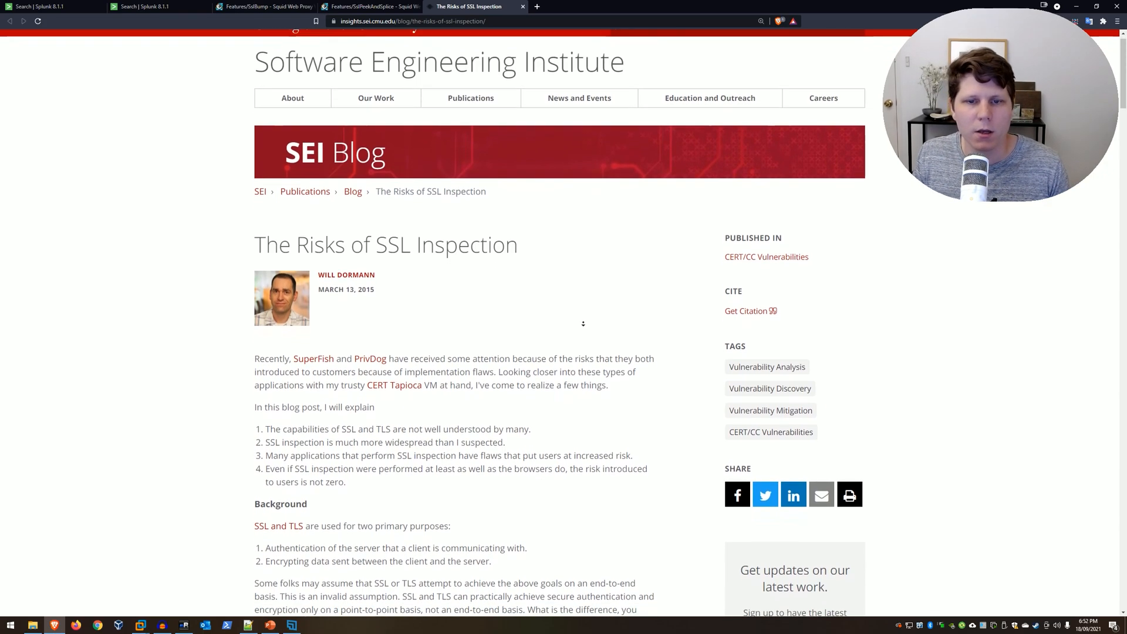
scroll("down", 3)
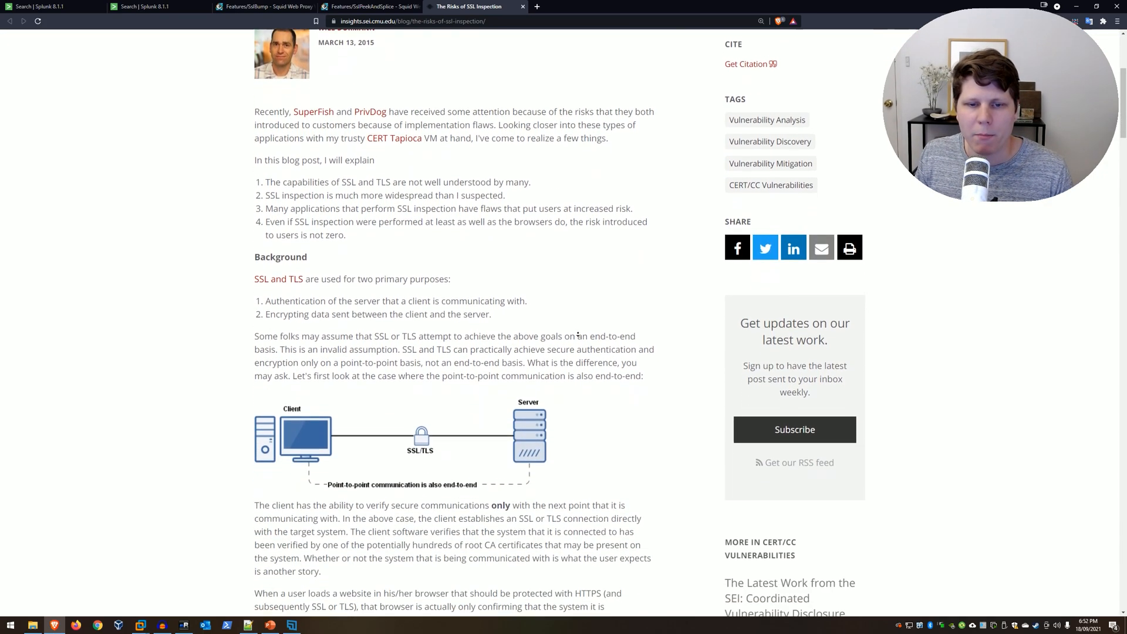
scroll("down", 3)
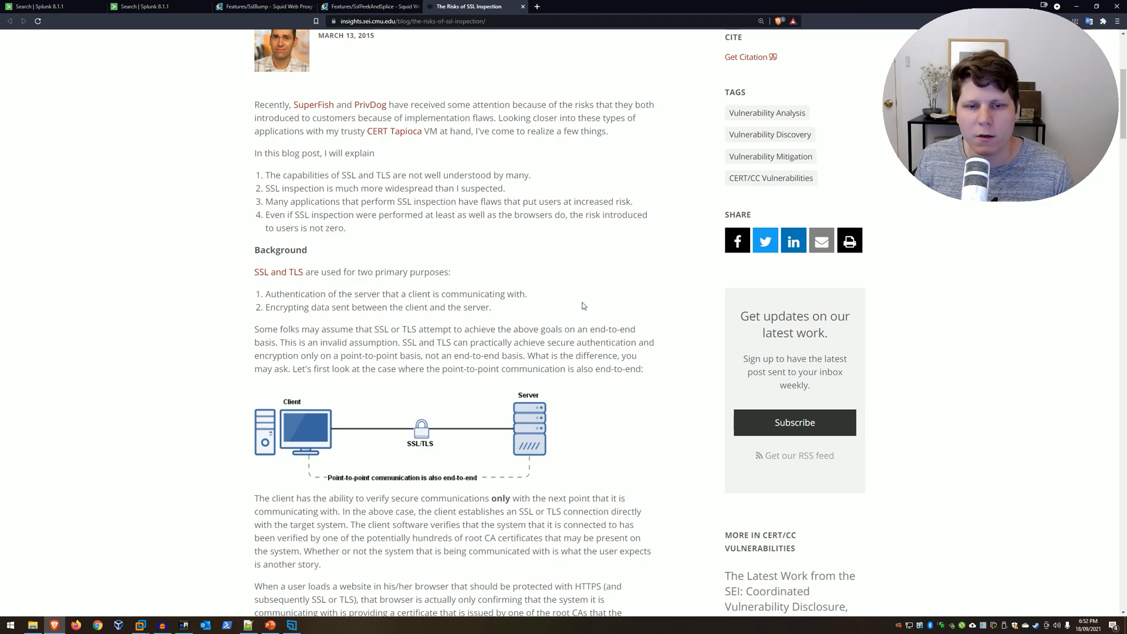
mouse_move(549, 309)
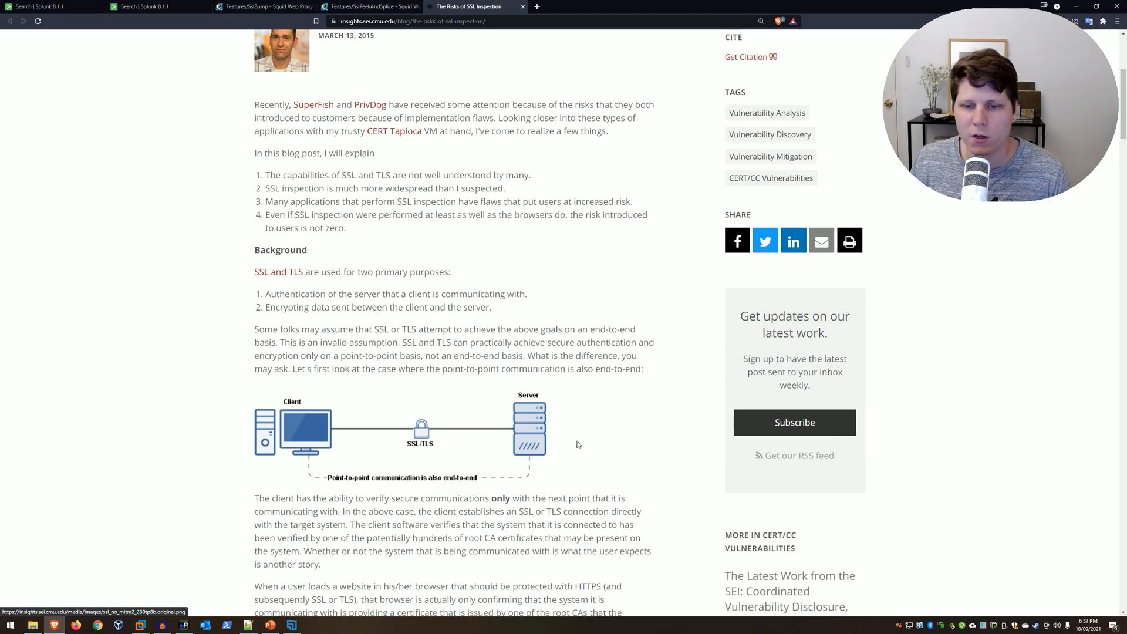
scroll("down", 3)
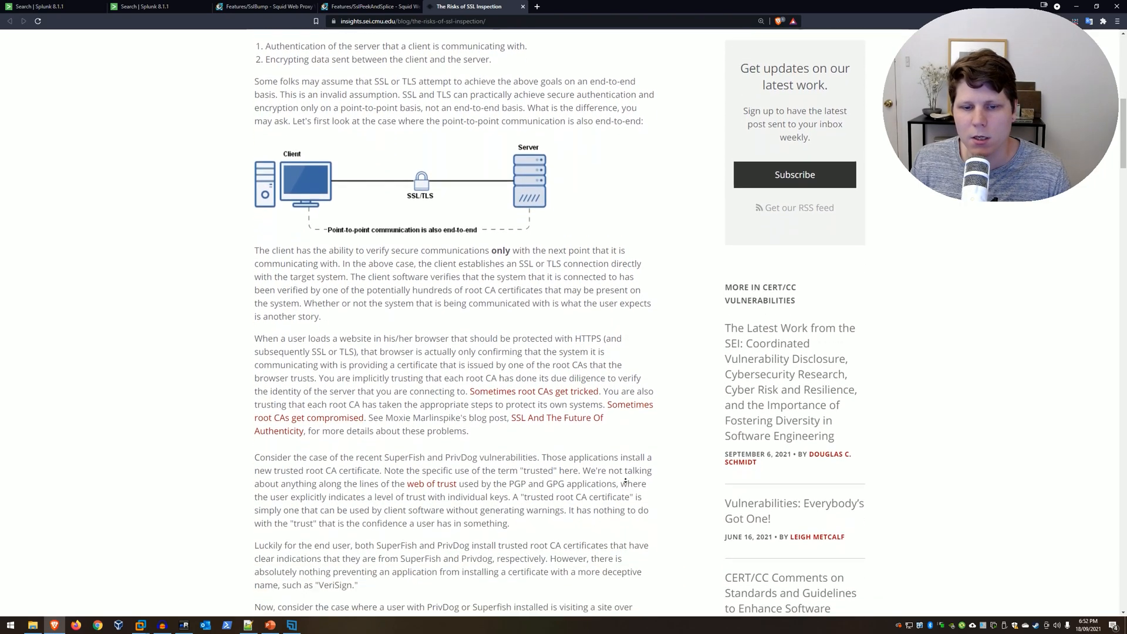
scroll("down", 3)
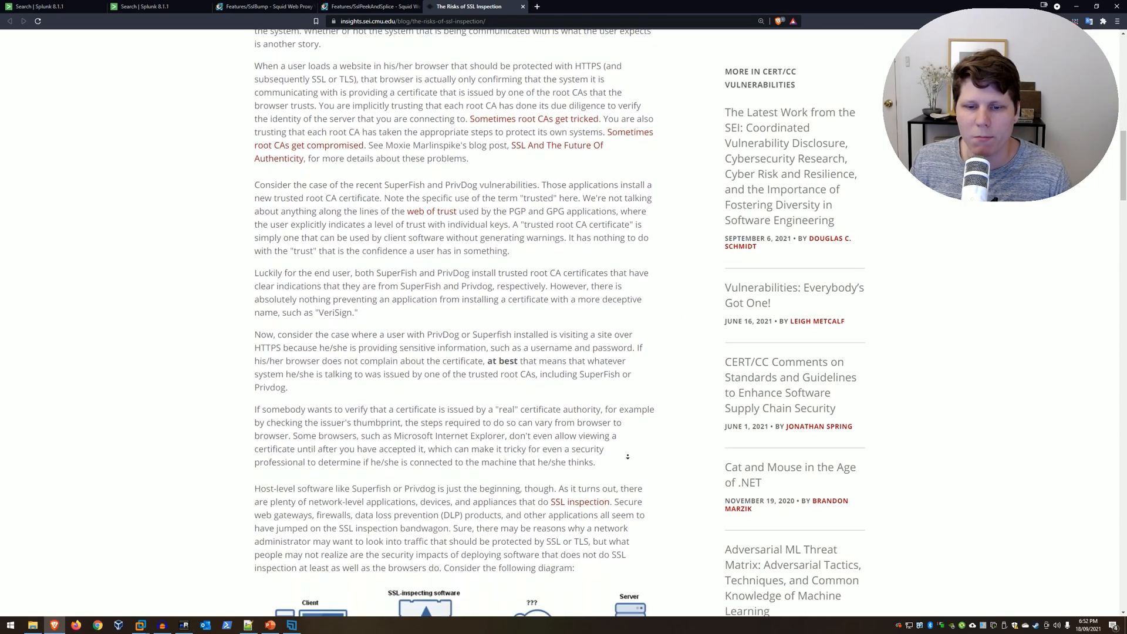
scroll("down", 3)
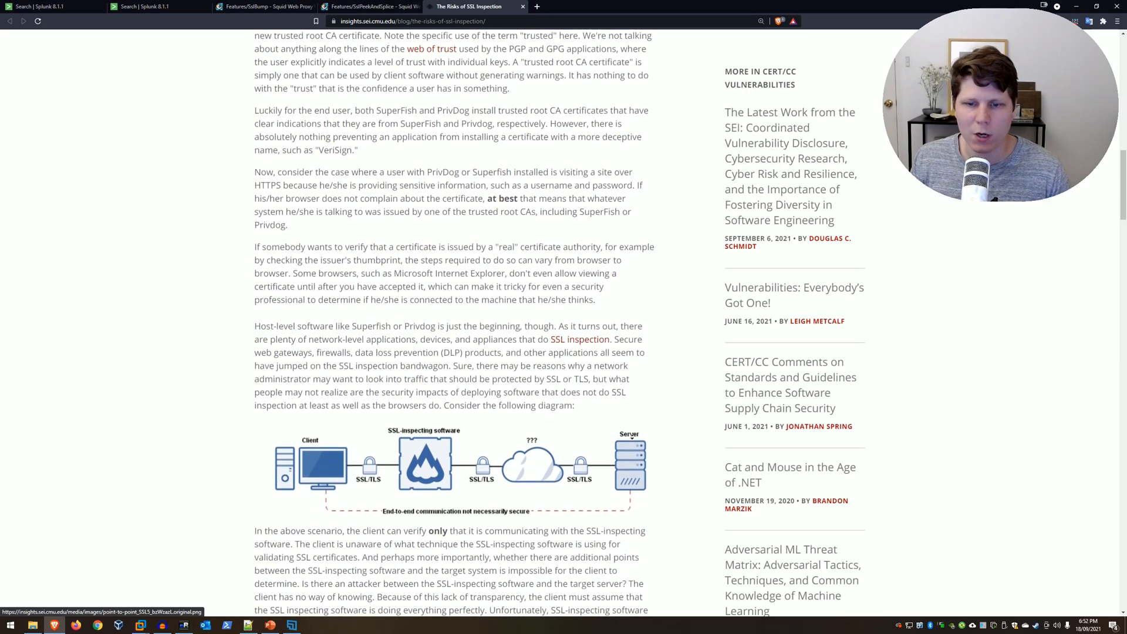
scroll("down", 3)
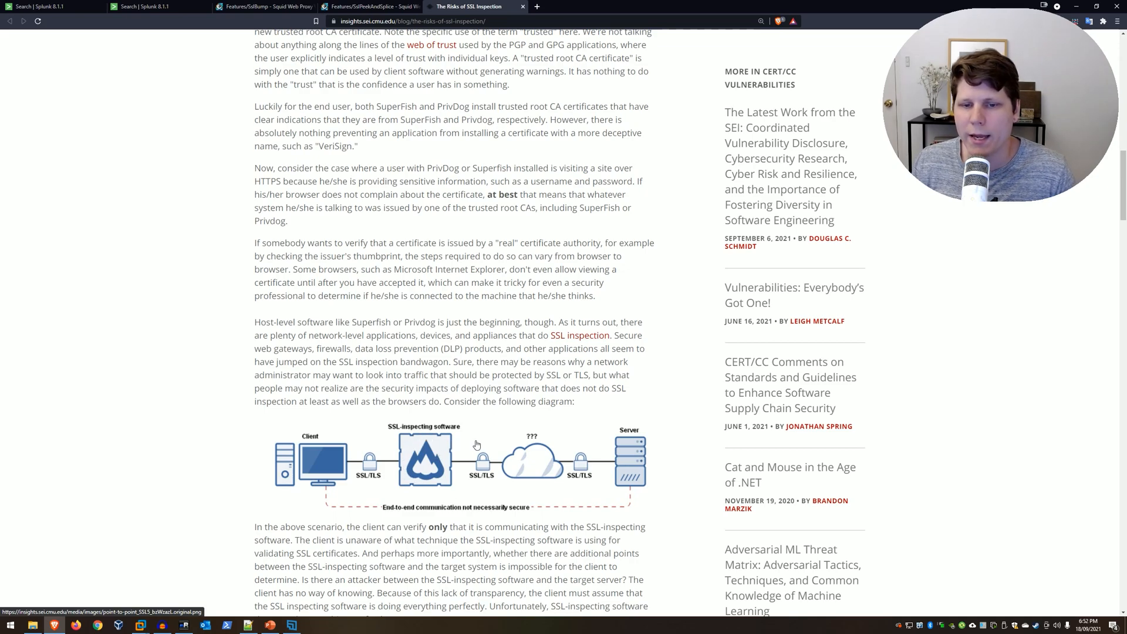
mouse_move(467, 430)
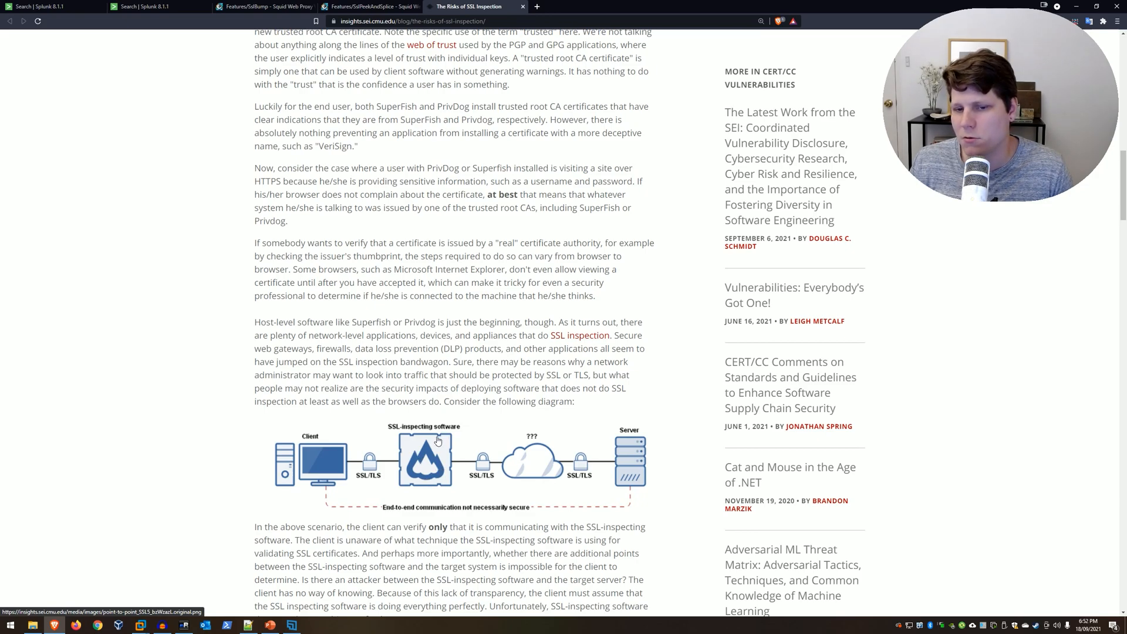
mouse_move(452, 449)
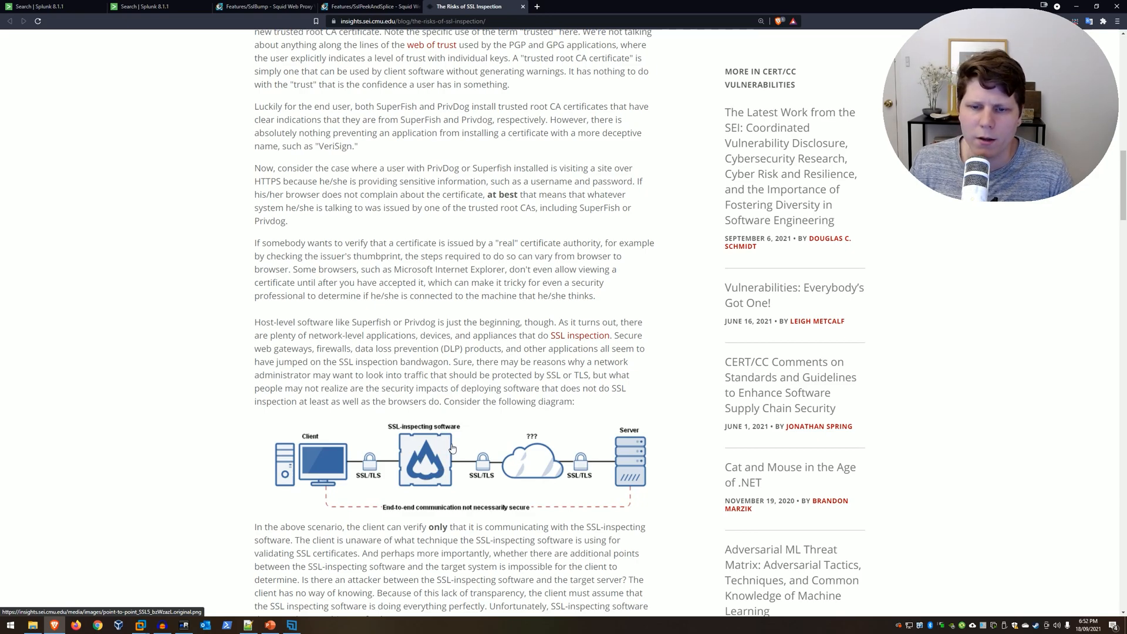
scroll("down", 3)
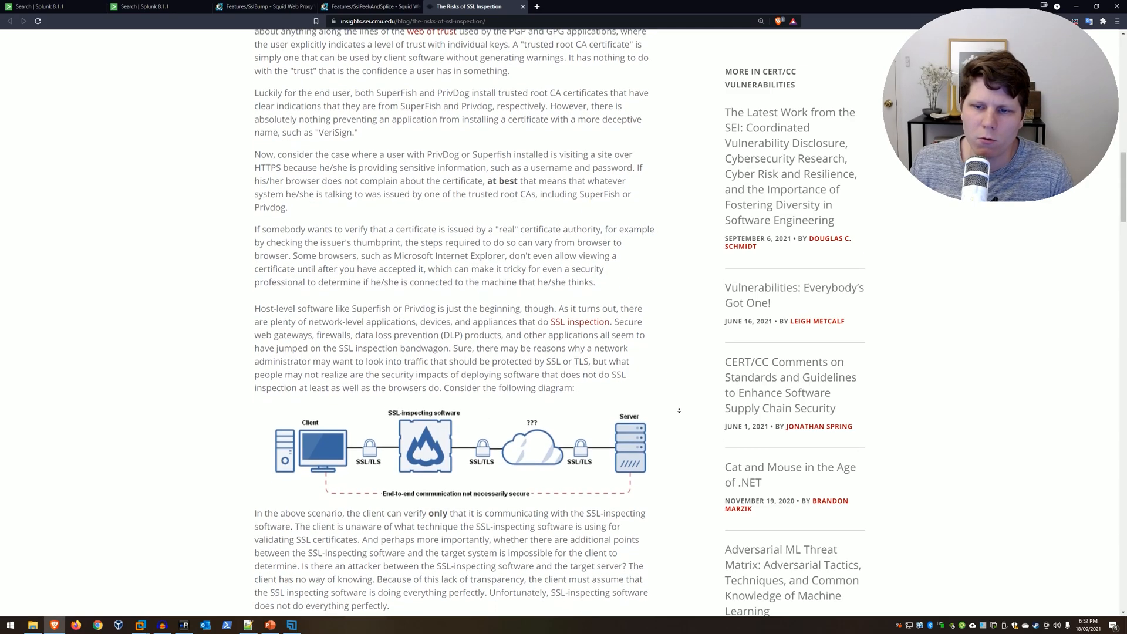
scroll("down", 3)
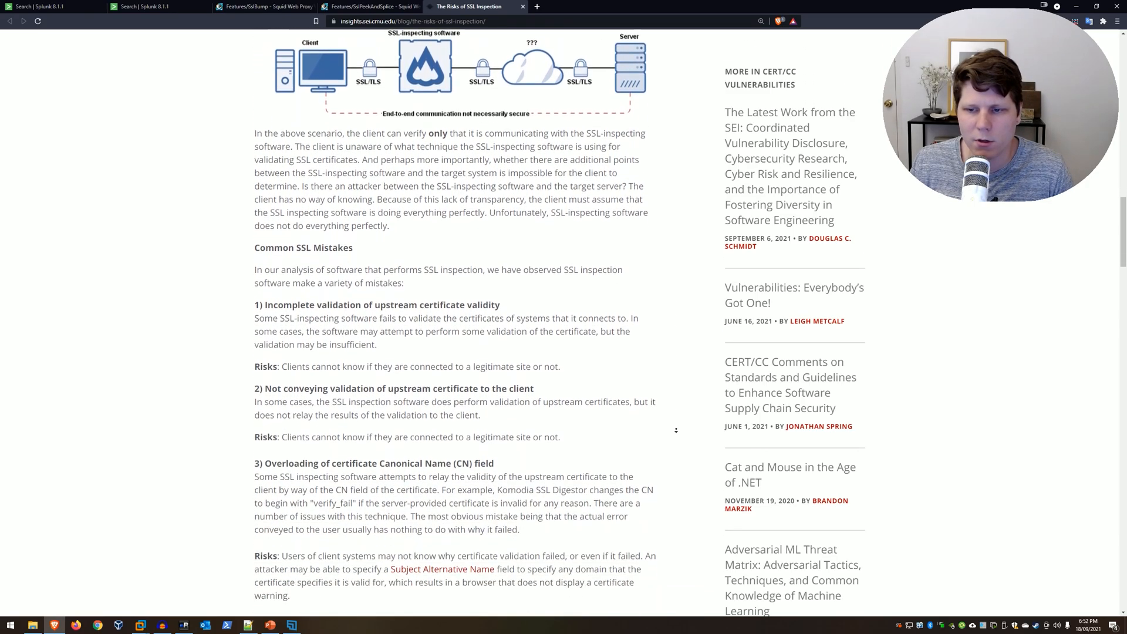
scroll("down", 3)
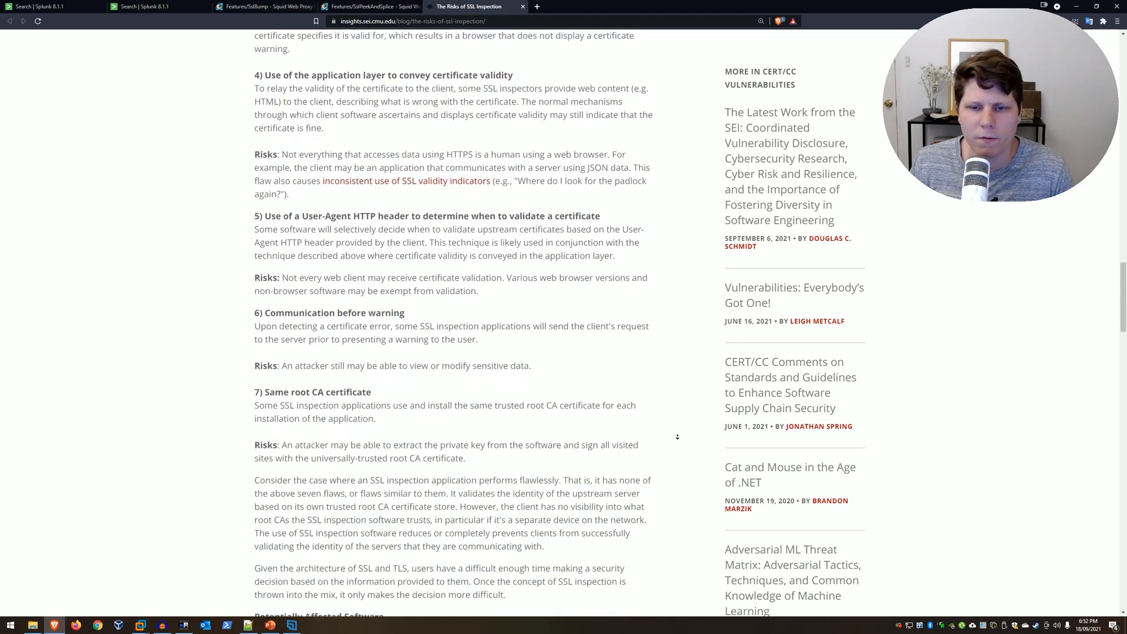
scroll("down", 3)
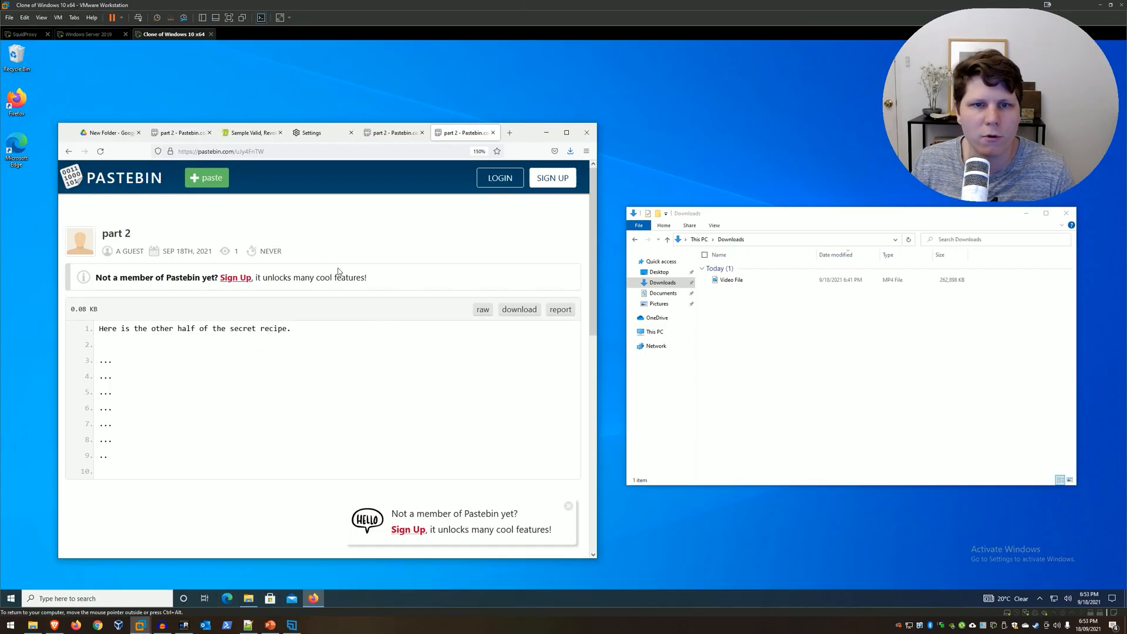
Load revoked-rsa-dv.ssl.com from the SSL.com samples and confirm it shows secure, verified by Cyber Saiyan
left_click(251, 133)
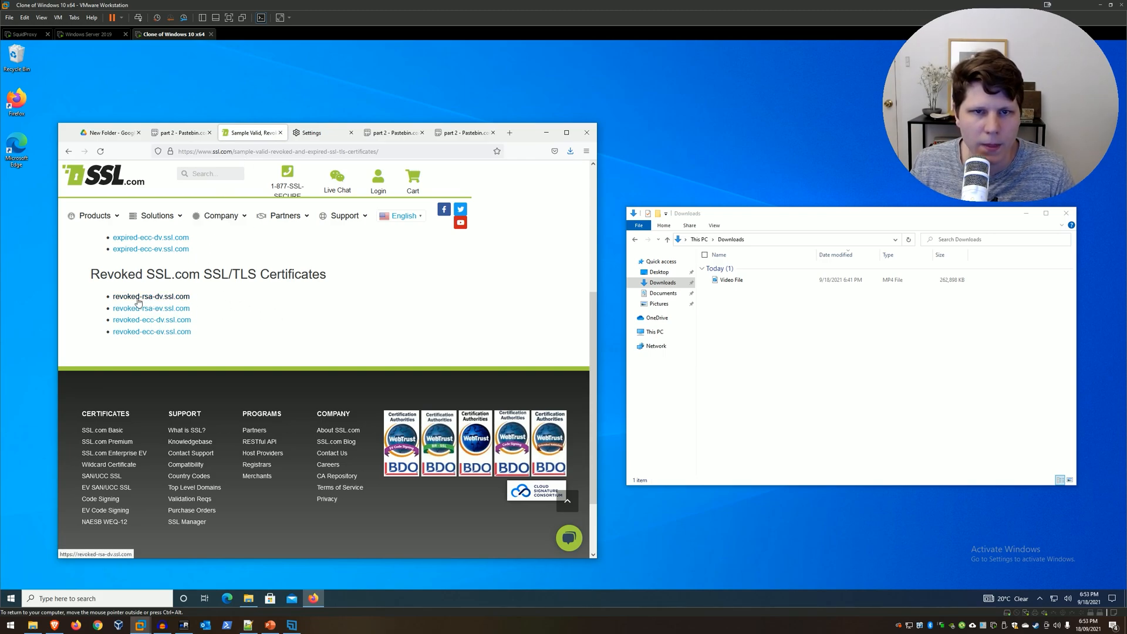
left_click(151, 296)
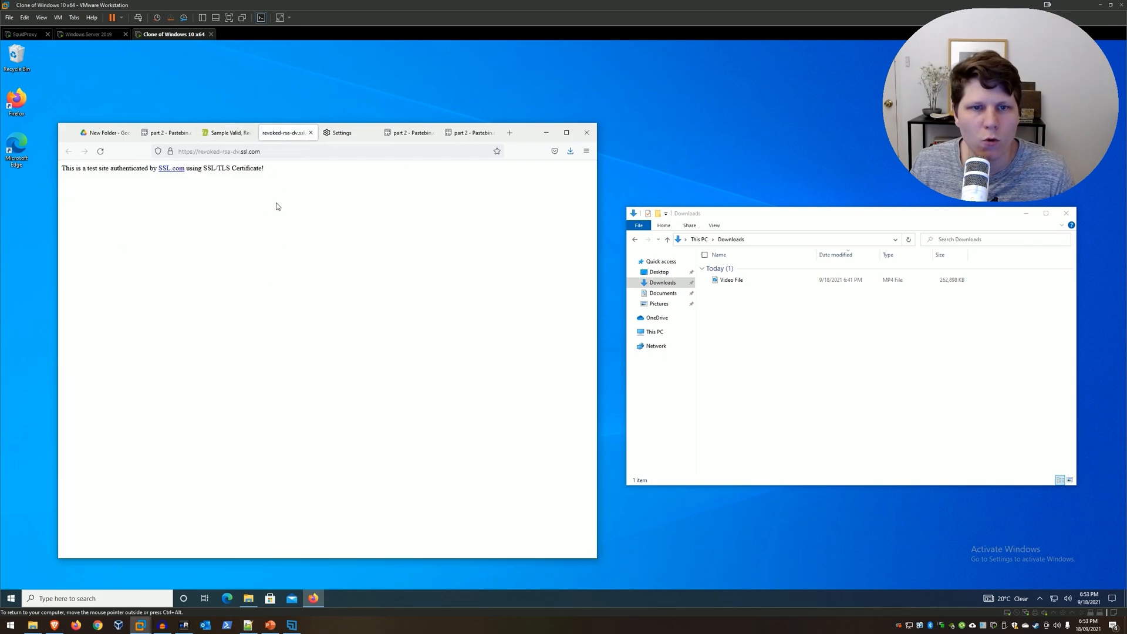
left_click(171, 151)
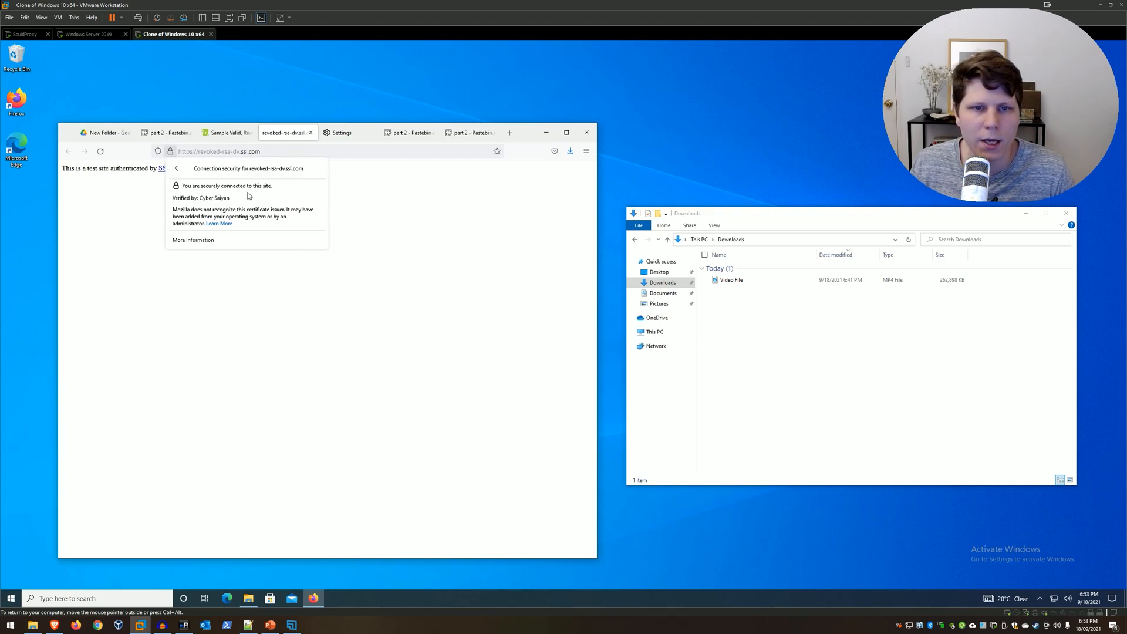
mouse_move(204, 203)
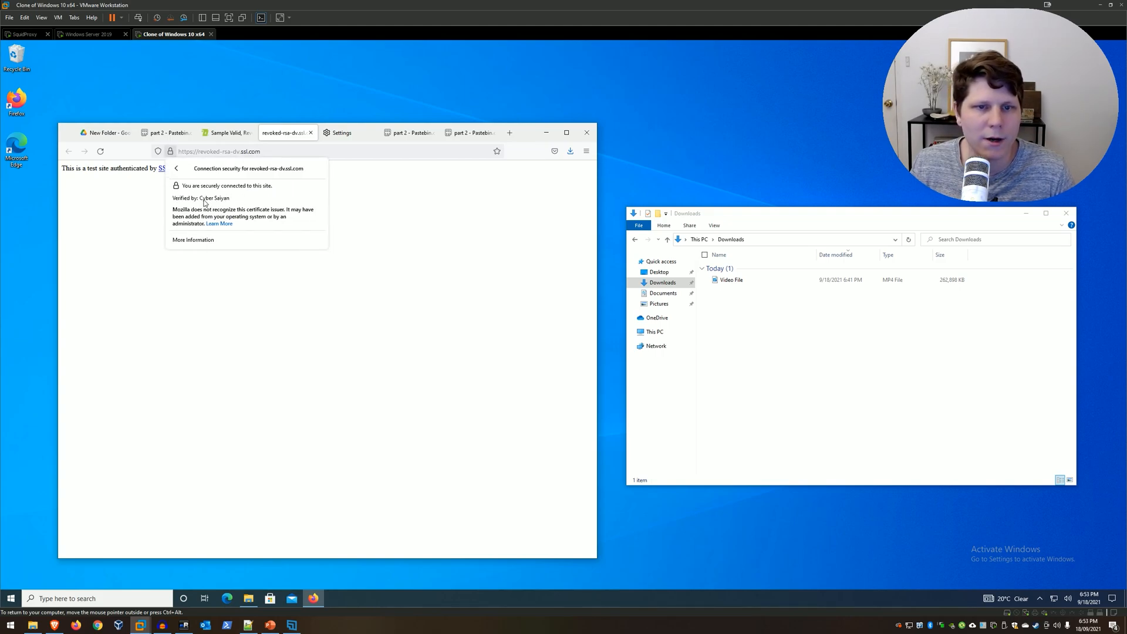
mouse_move(259, 190)
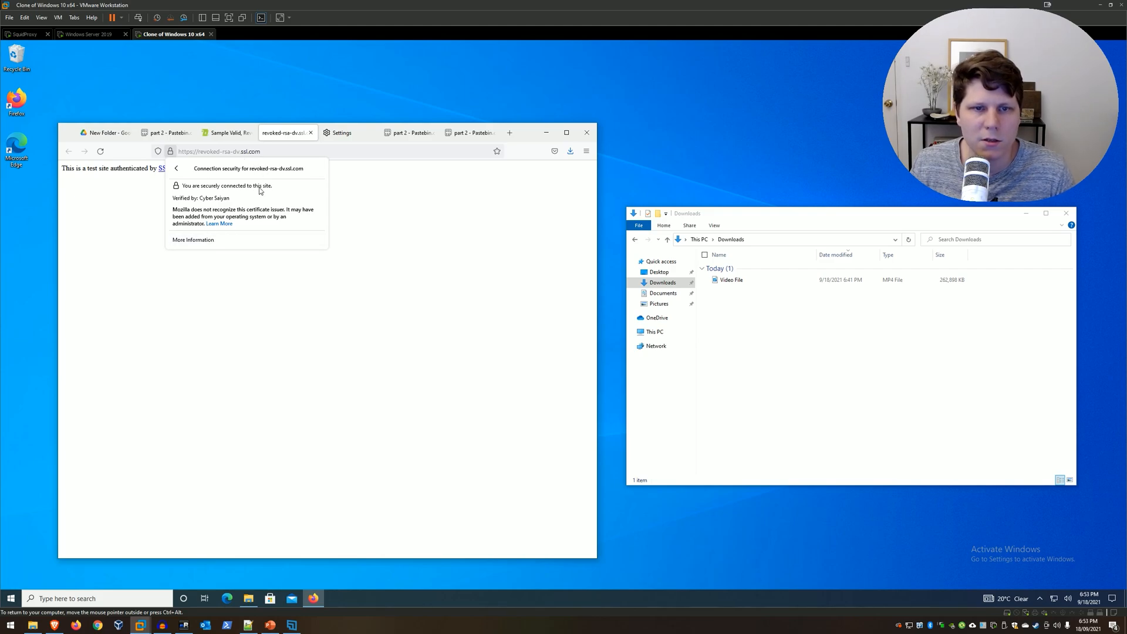
mouse_move(221, 202)
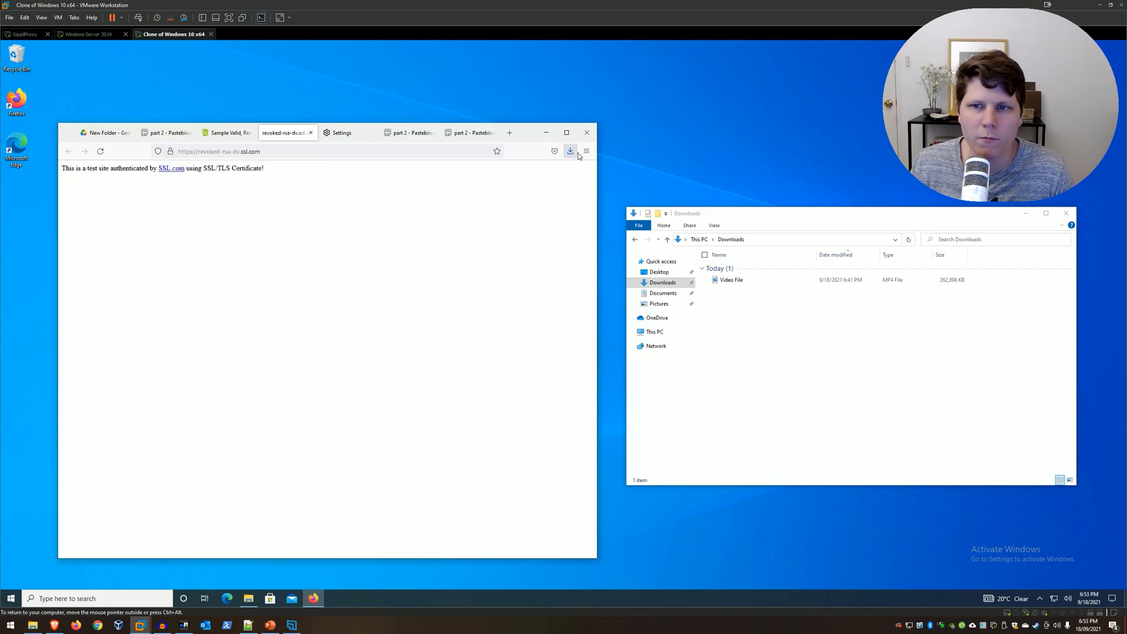
Head toward the browser settings from the Firefox menu
left_click(587, 152)
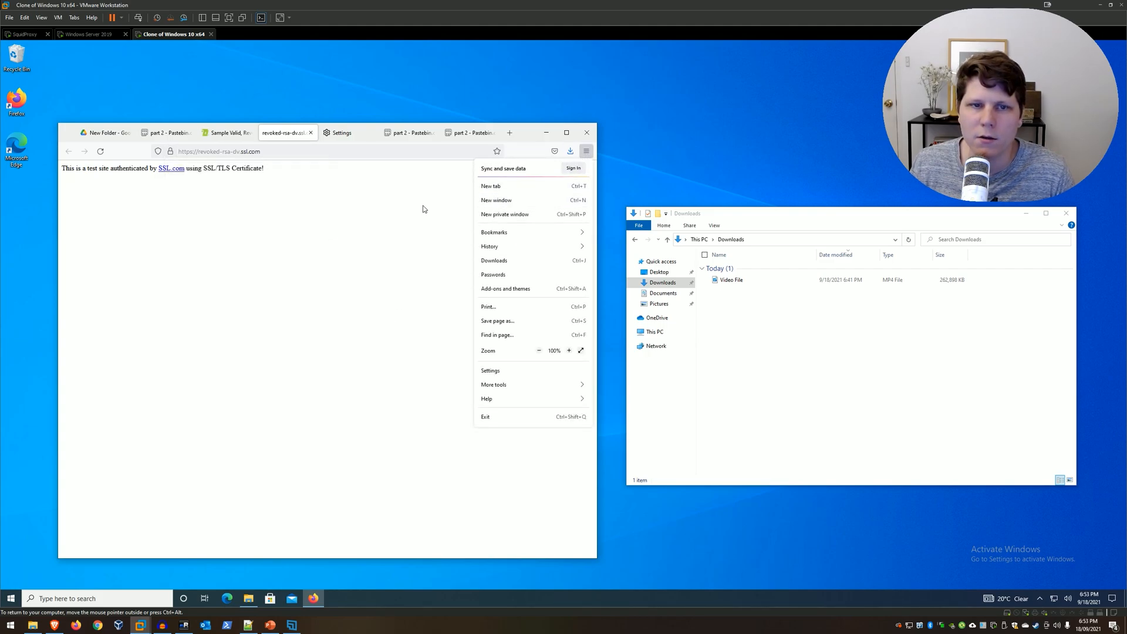
left_click(410, 132)
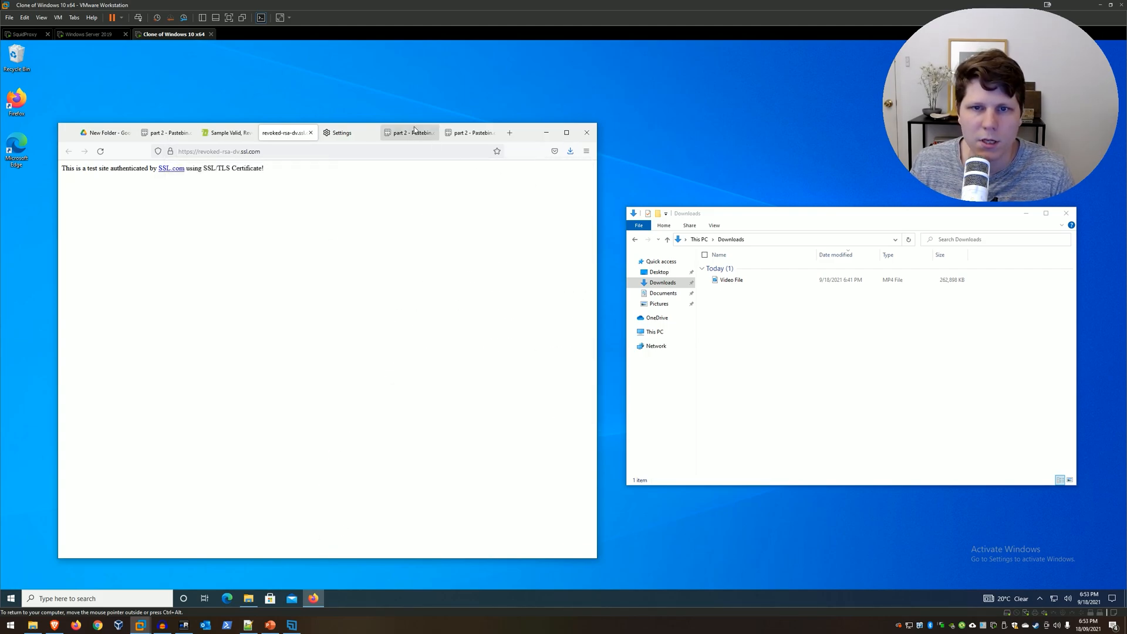
Select 'No proxy' in Connection Settings so revoked-rsa-dv.ssl.com fails with SEC_ERROR_REVOKED_CERTIFICATE
left_click(340, 133)
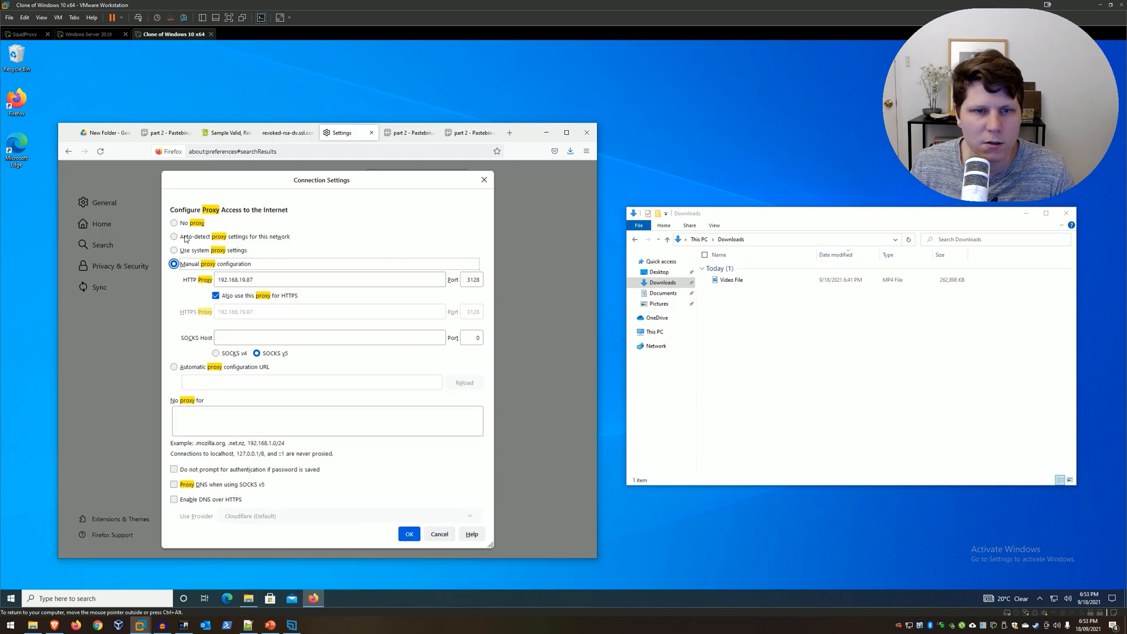
left_click(409, 534)
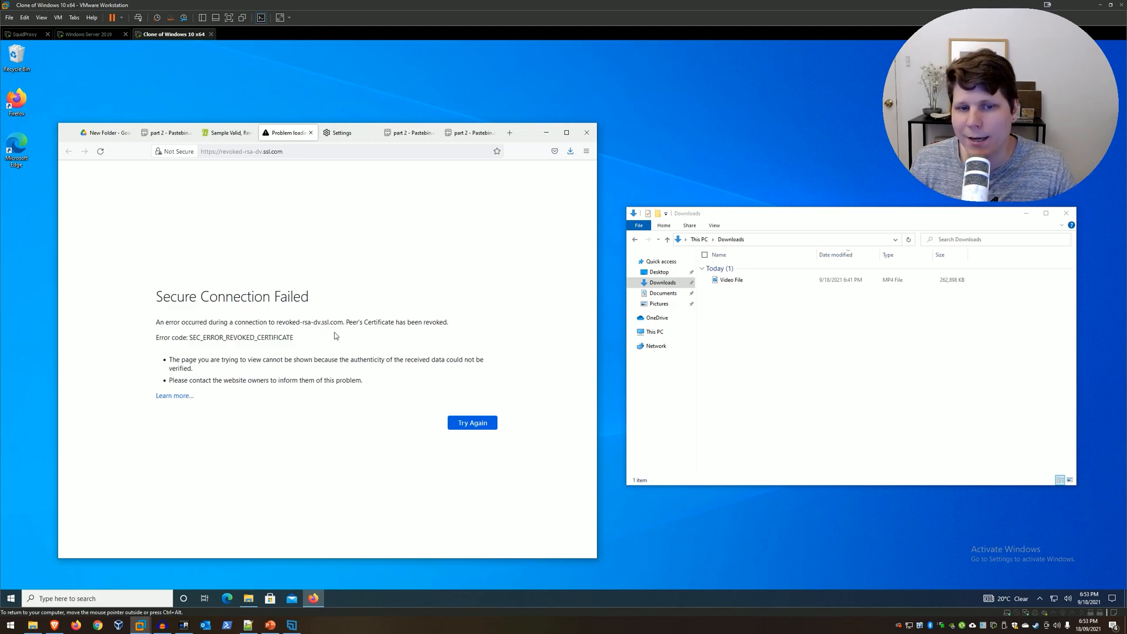
mouse_move(261, 175)
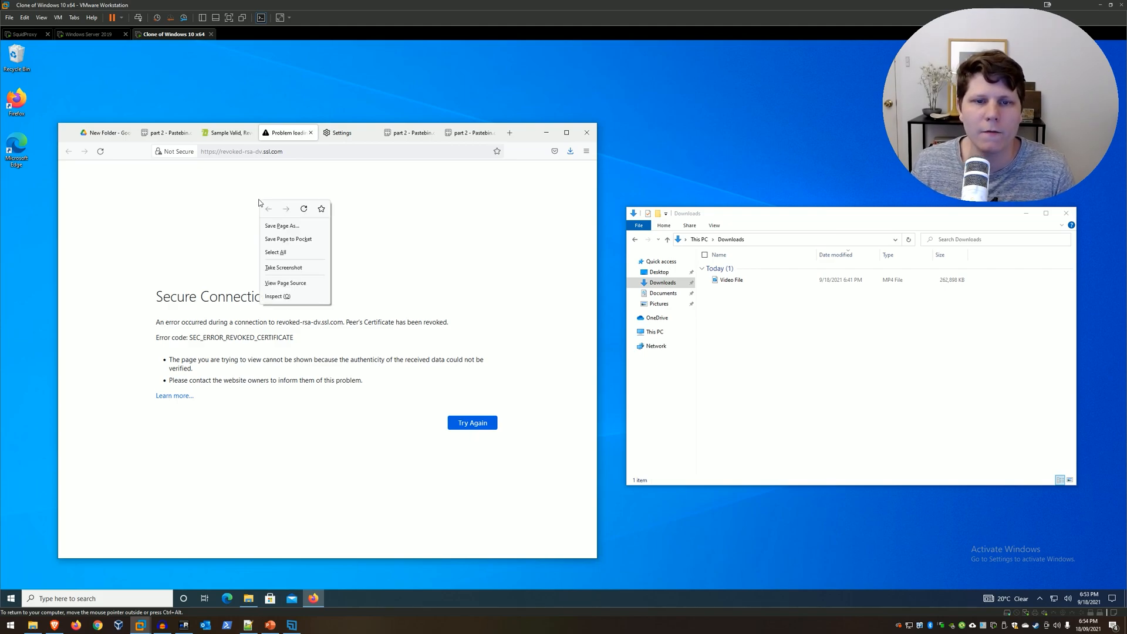
left_click(277, 481)
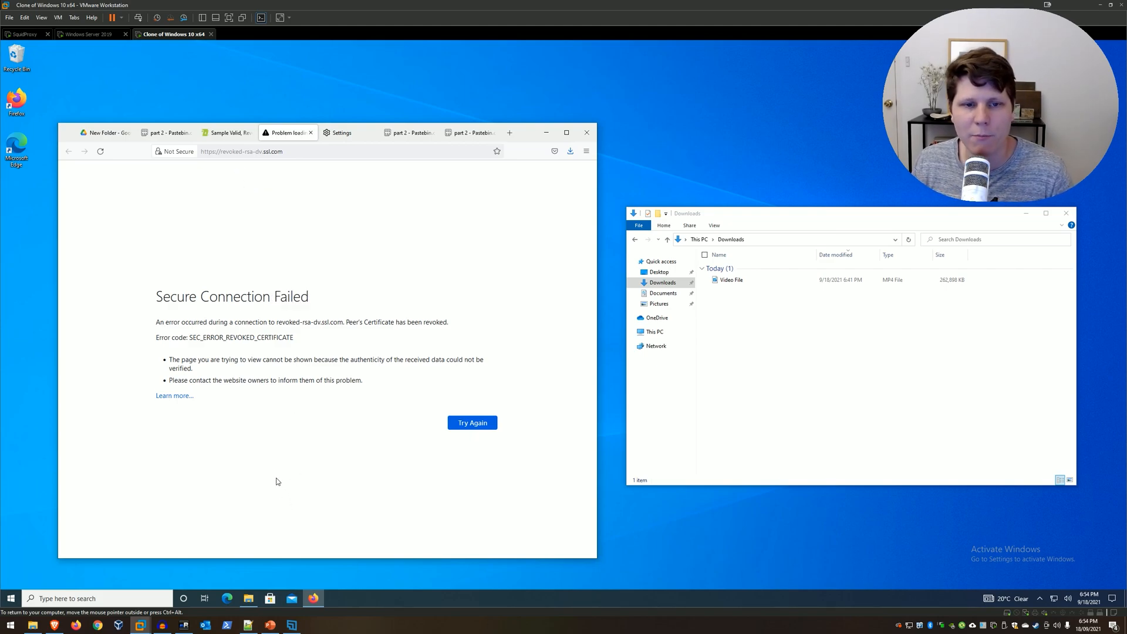
mouse_move(491, 358)
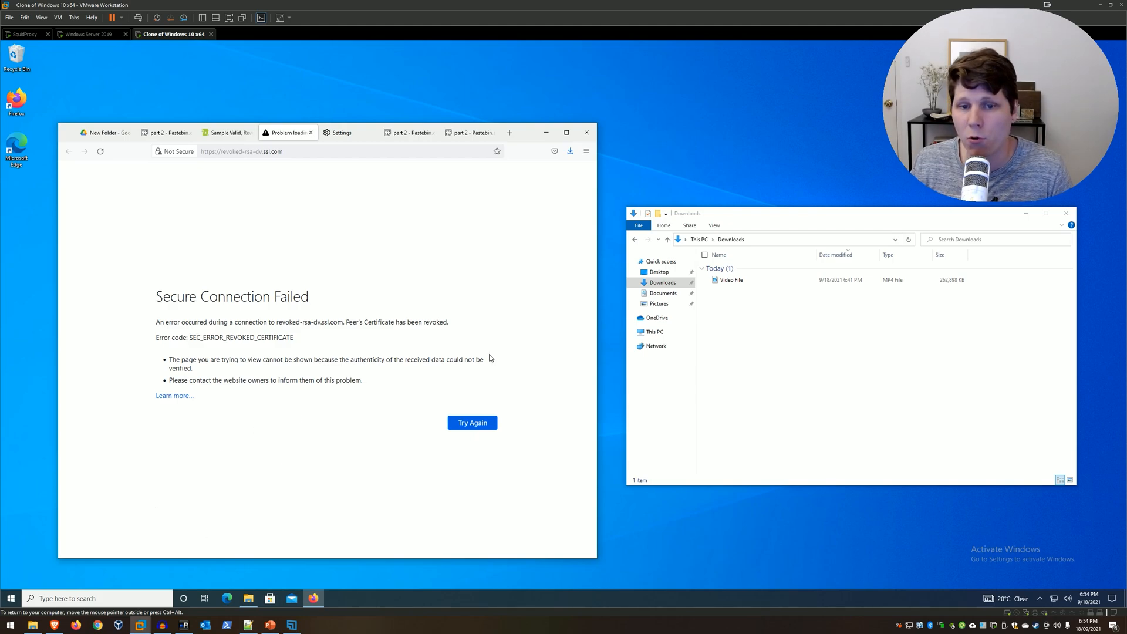